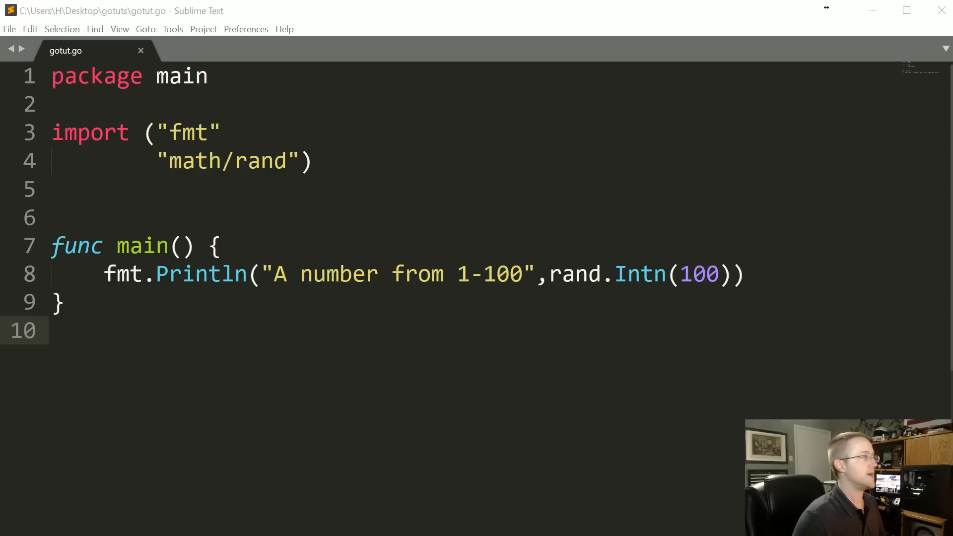
Delete the math/rand import and main's Println line, leaving only fmt imported.
left_click(298, 161)
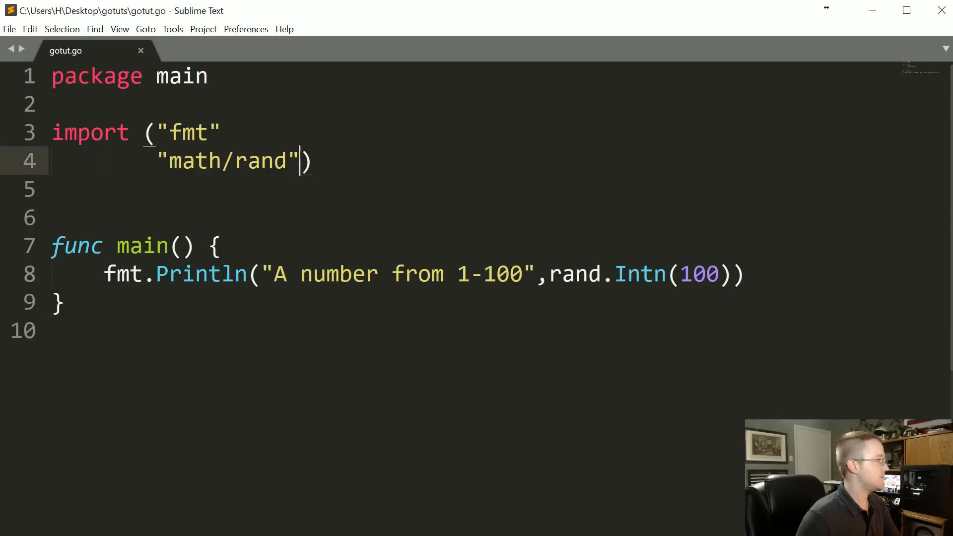
key("Backspace")
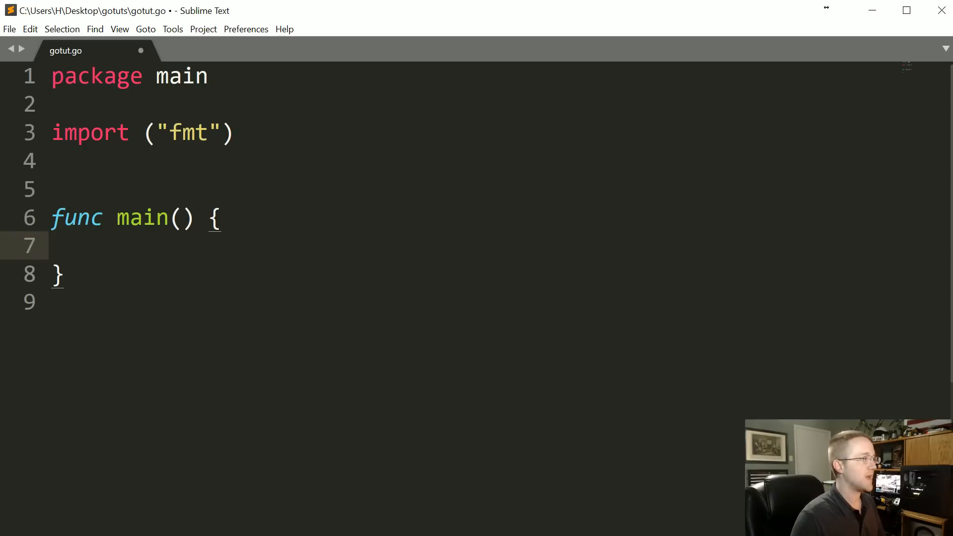
Above main, type the add(x,y) function skeleton with a return statement.
left_click(103, 245)
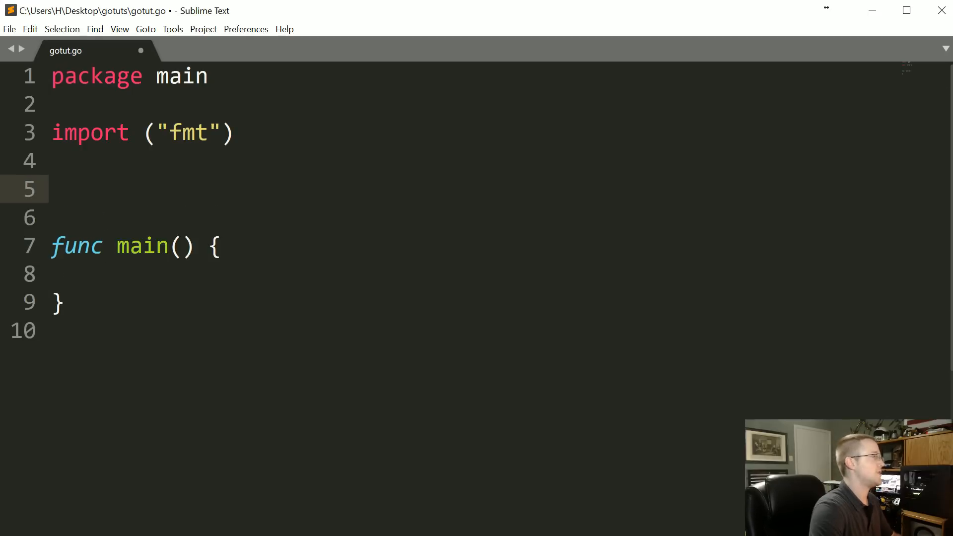
type("func a")
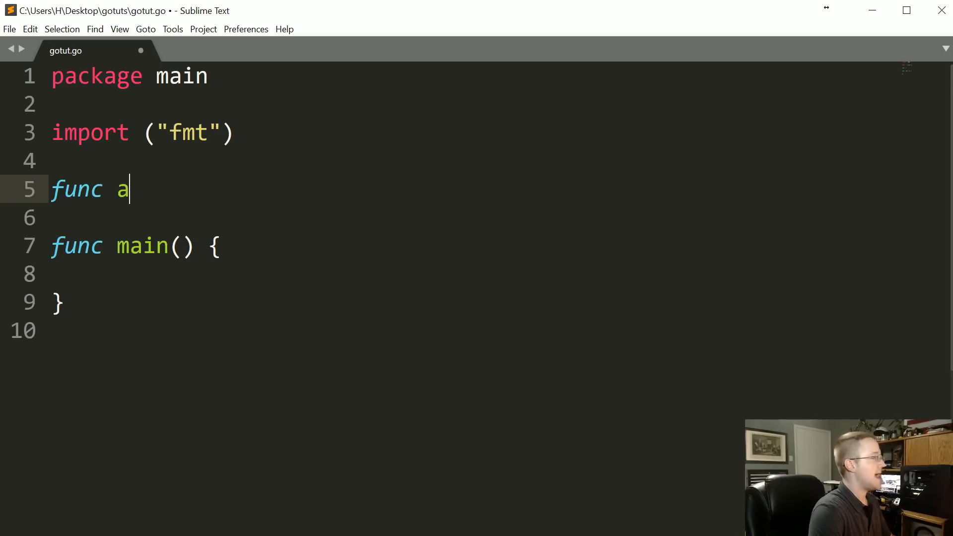
type("dd()")
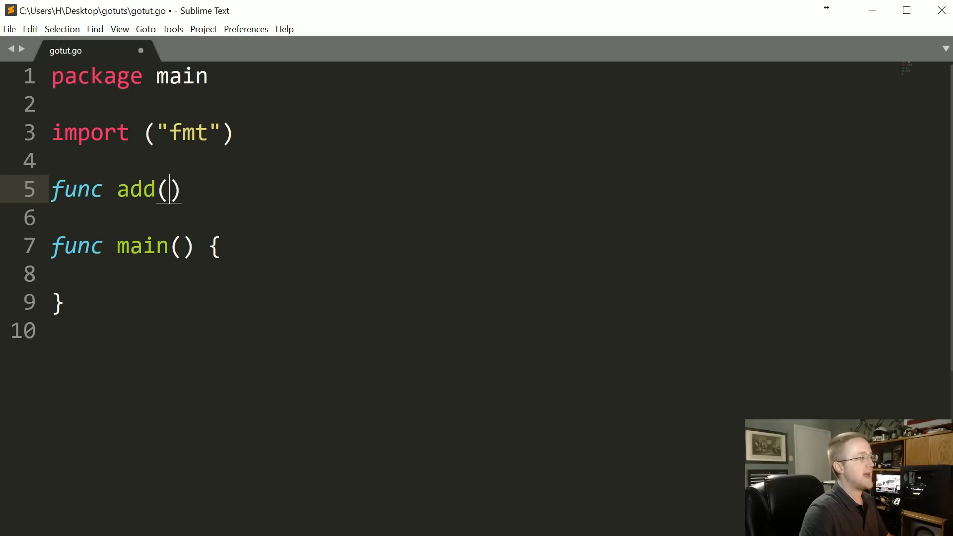
type("x,y")
type("r")
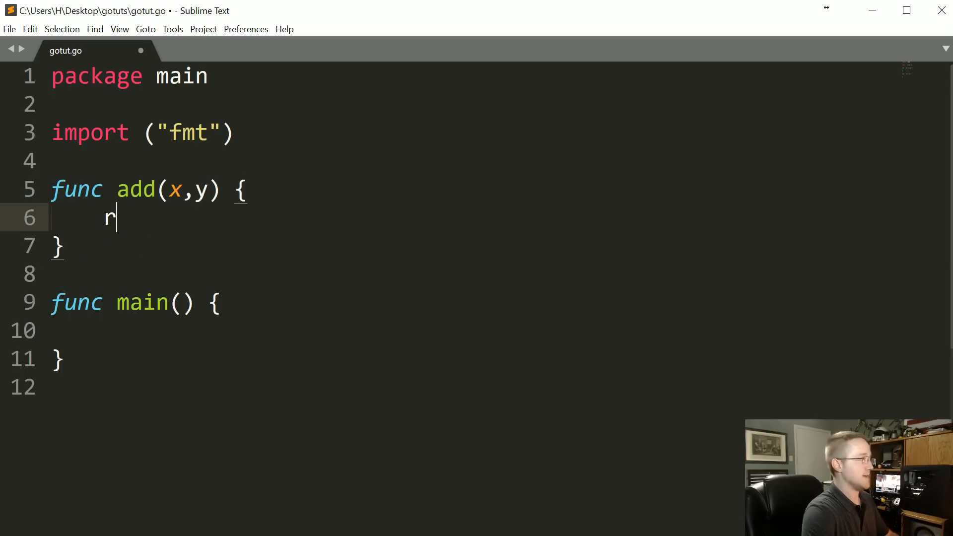
type("eturn")
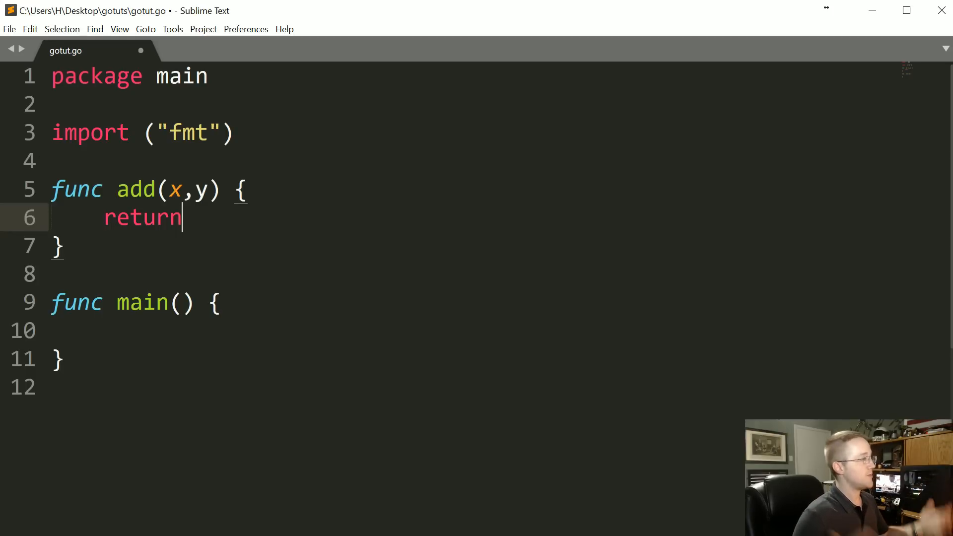
Give x, y and the return type float64, and make add return x+y.
left_click(185, 190)
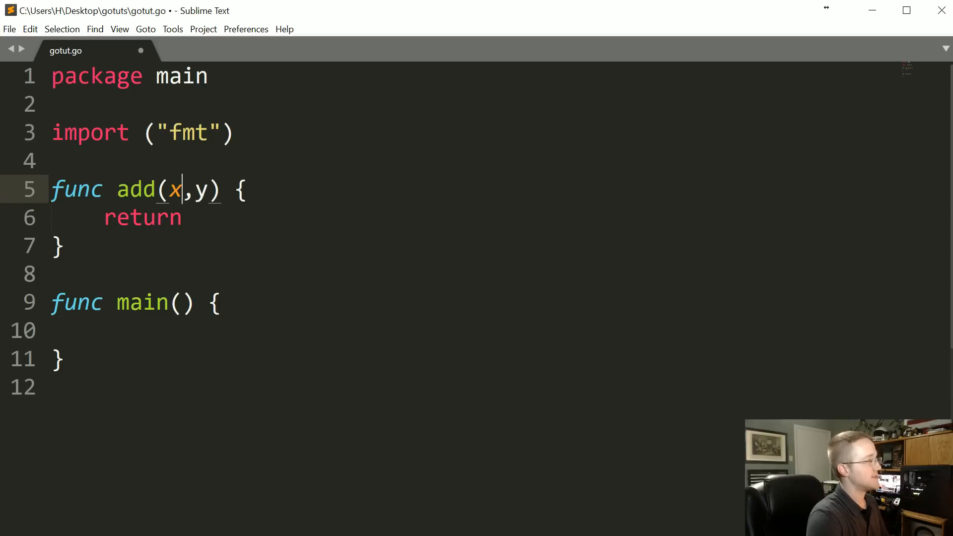
type("float64")
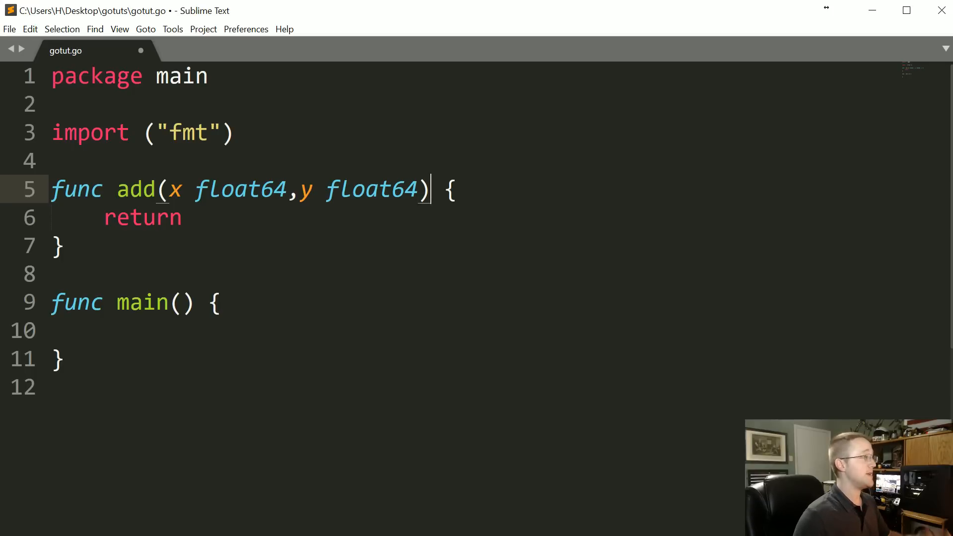
double_click(143, 217)
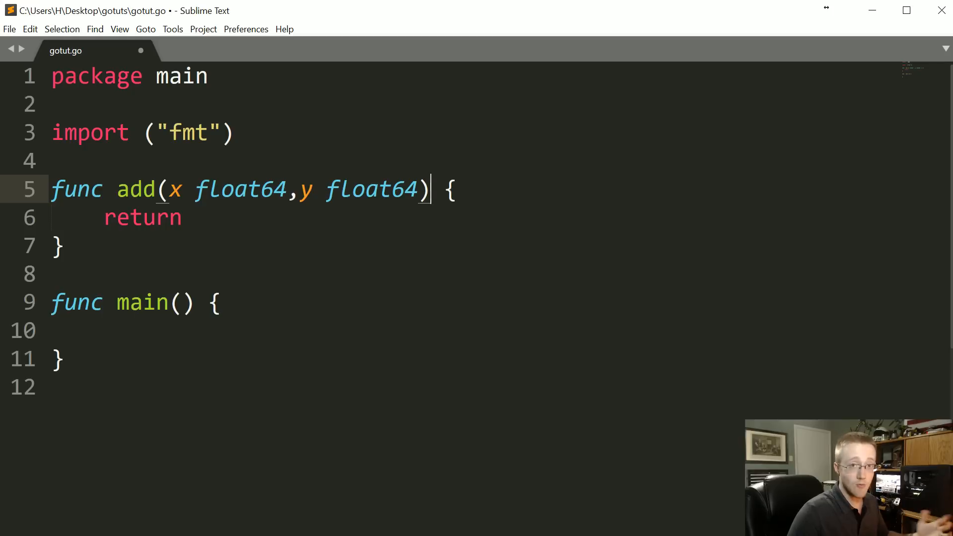
type("float64")
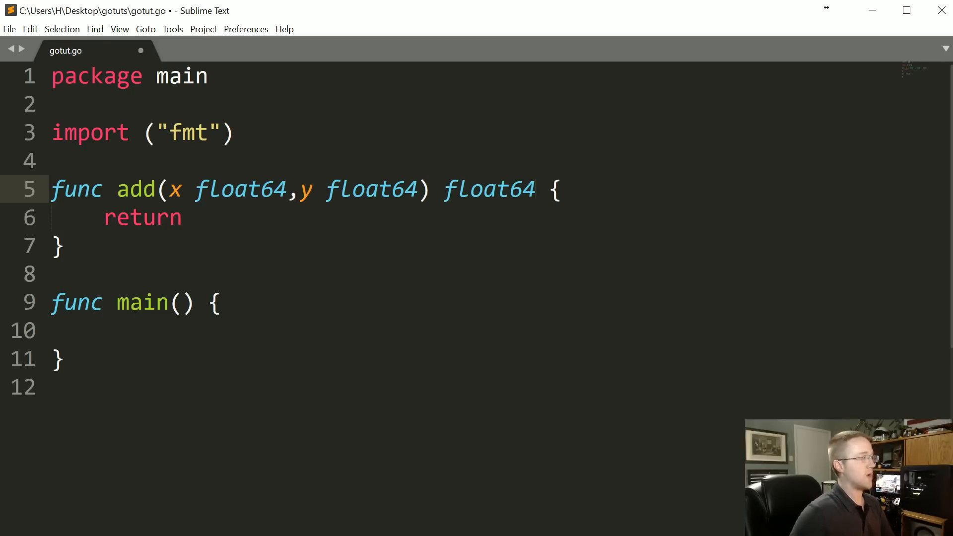
left_click(536, 189)
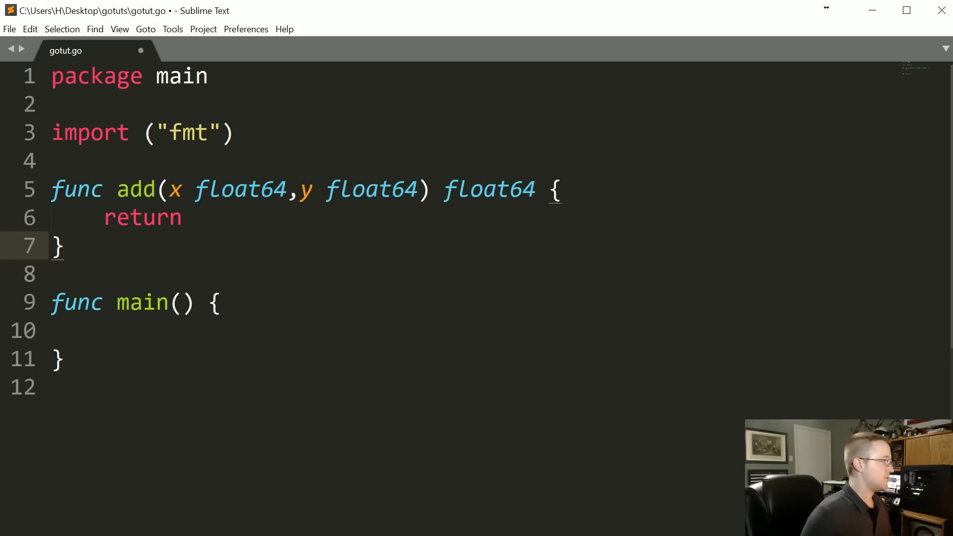
type("x")
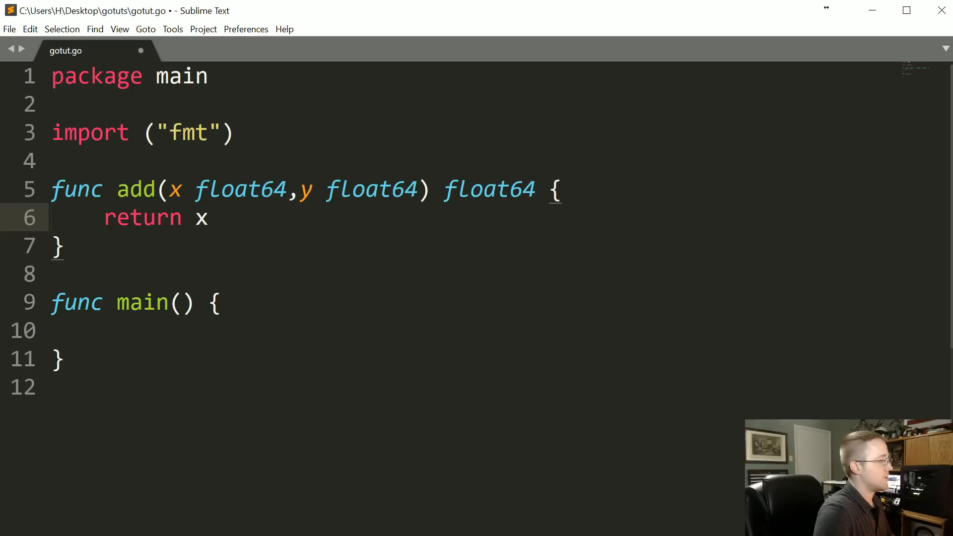
type("+y")
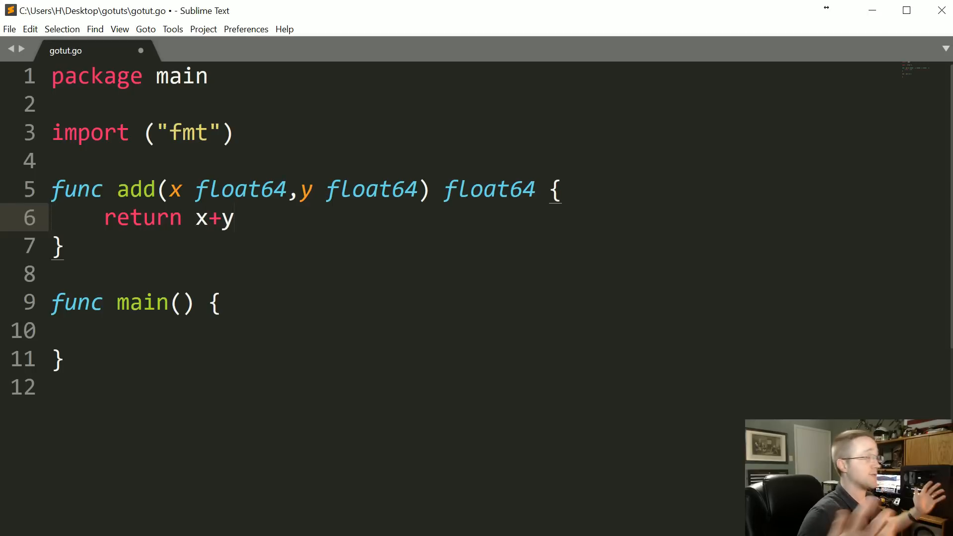
left_click(122, 330)
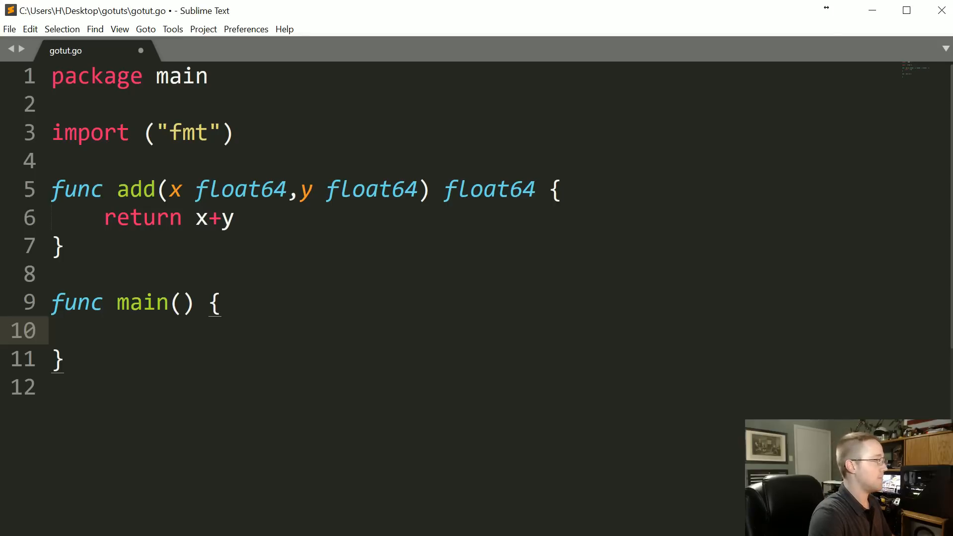
Start main with an add() call and a var num1 float64 declaration.
left_click(104, 330)
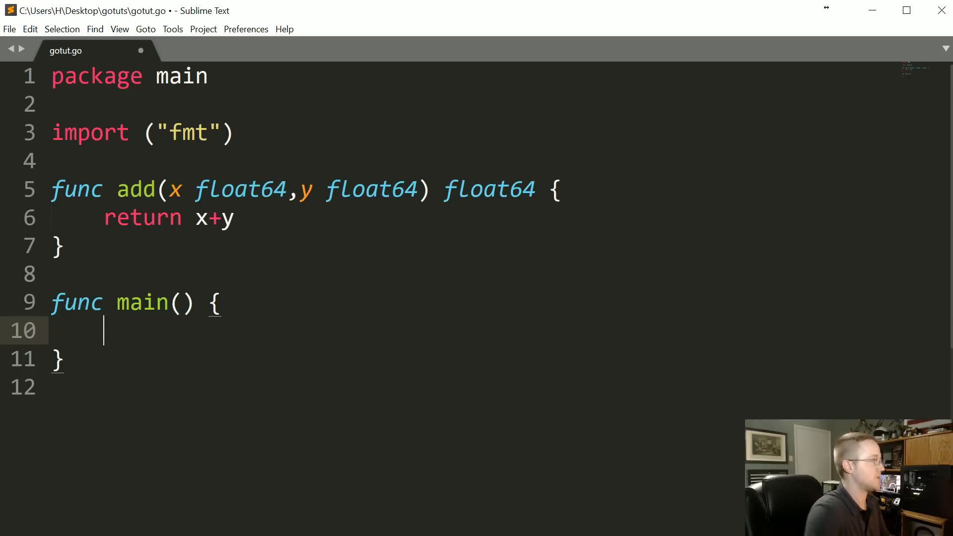
type("add()")
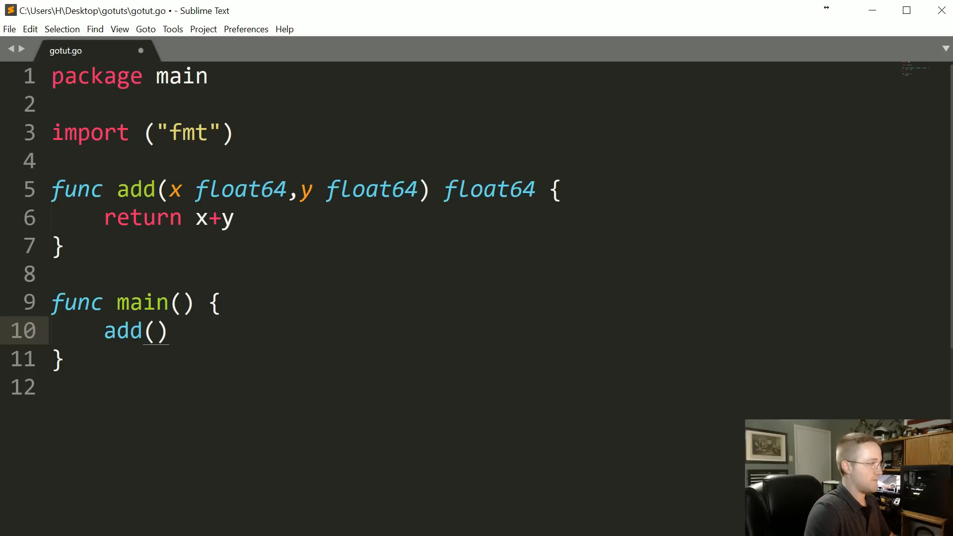
type("5.")
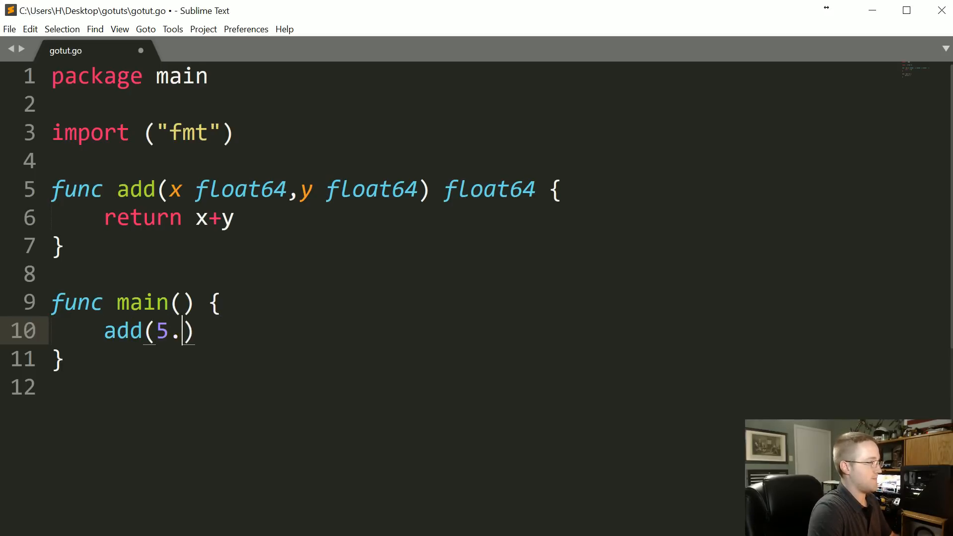
type("5")
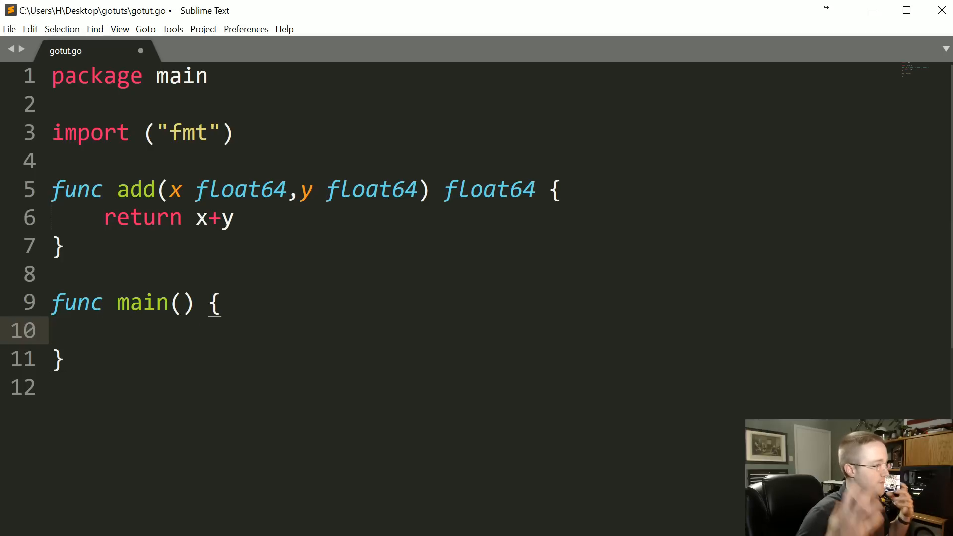
scroll("down", 3)
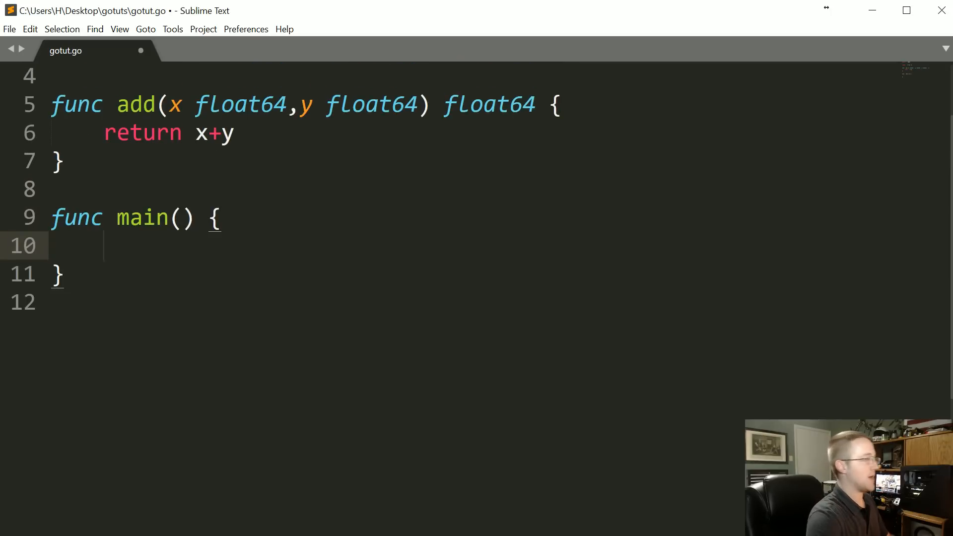
type("var")
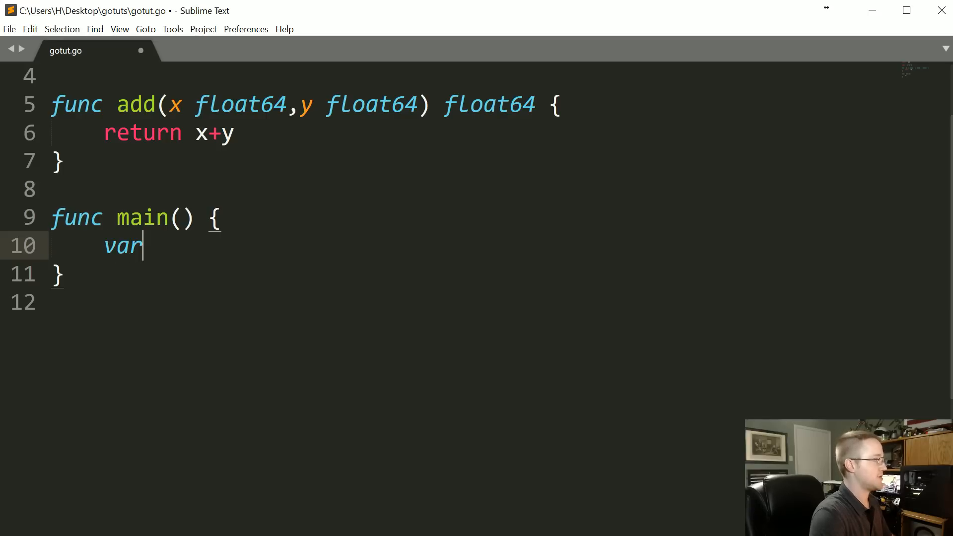
type("num")
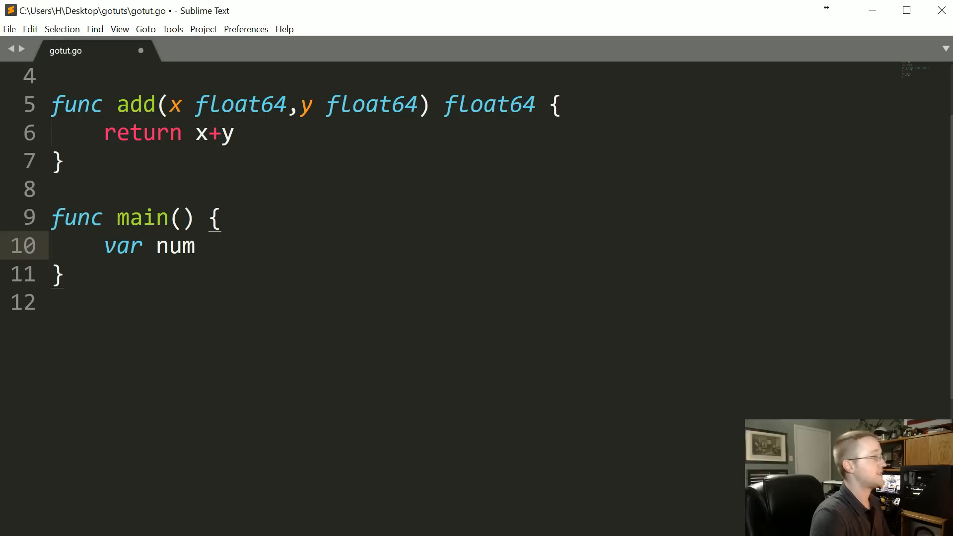
type("1")
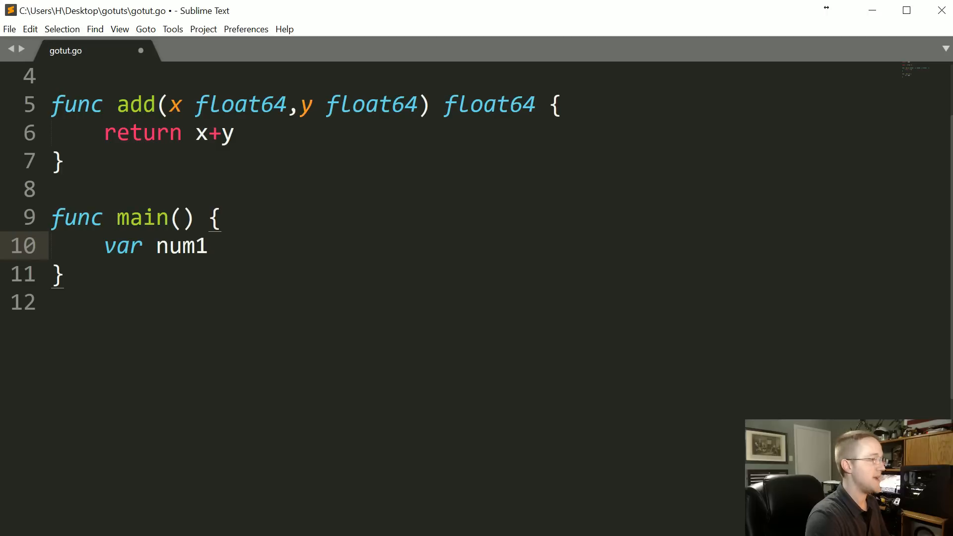
type("float64")
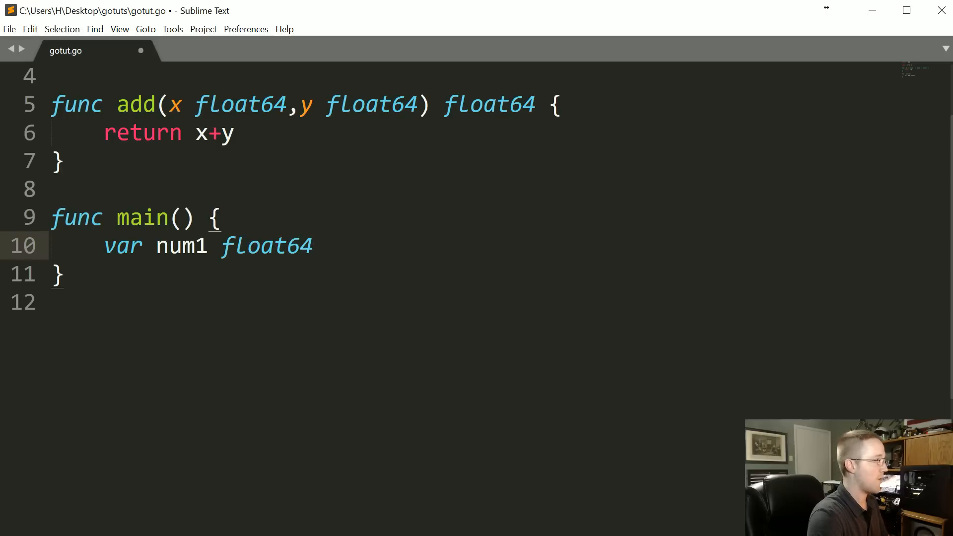
Assign num1 the value 5.6 and declare num2 float64 = 9.5.
left_click(233, 104)
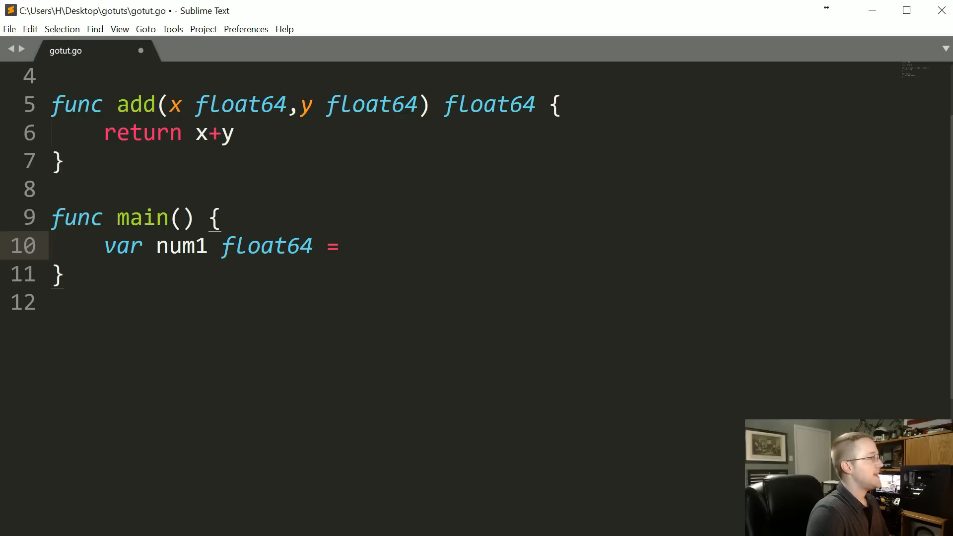
type("5.6")
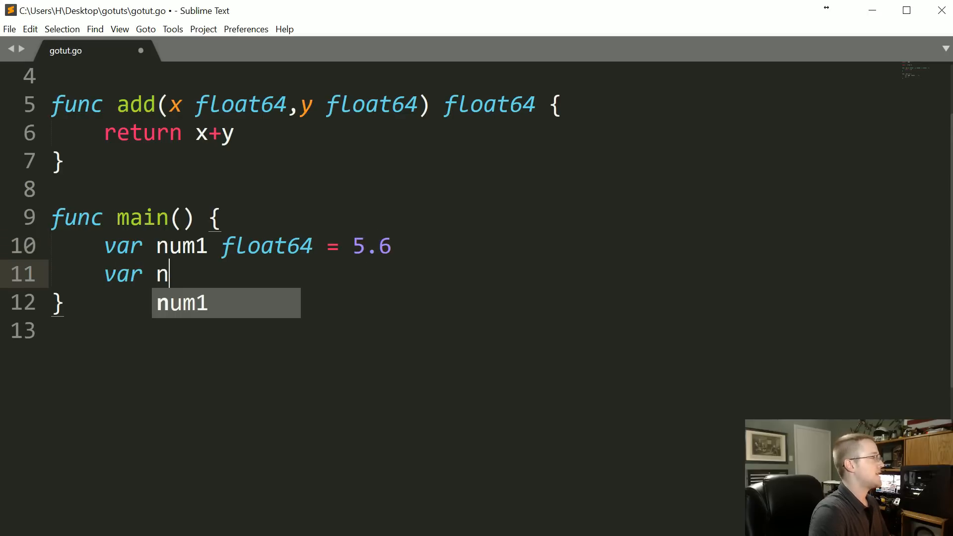
type("um2 float")
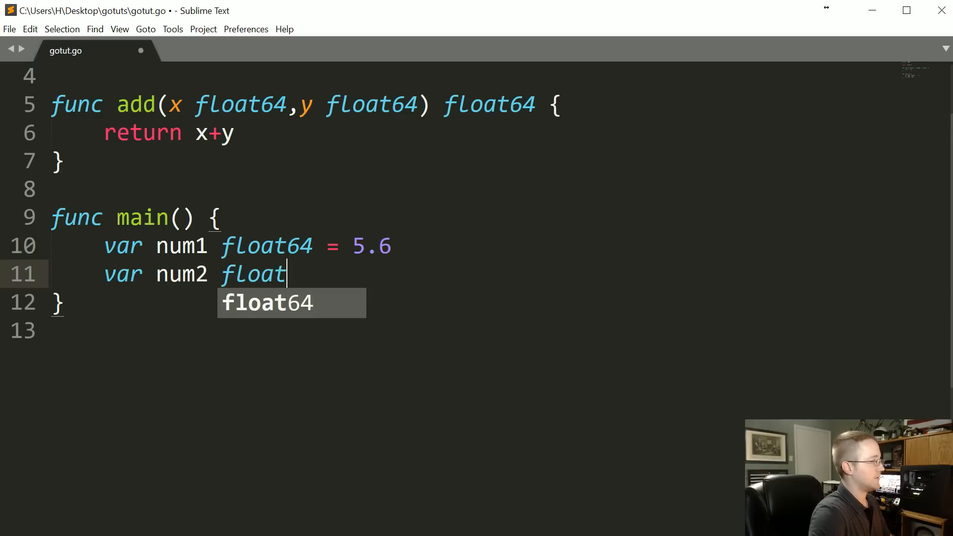
type("64 =")
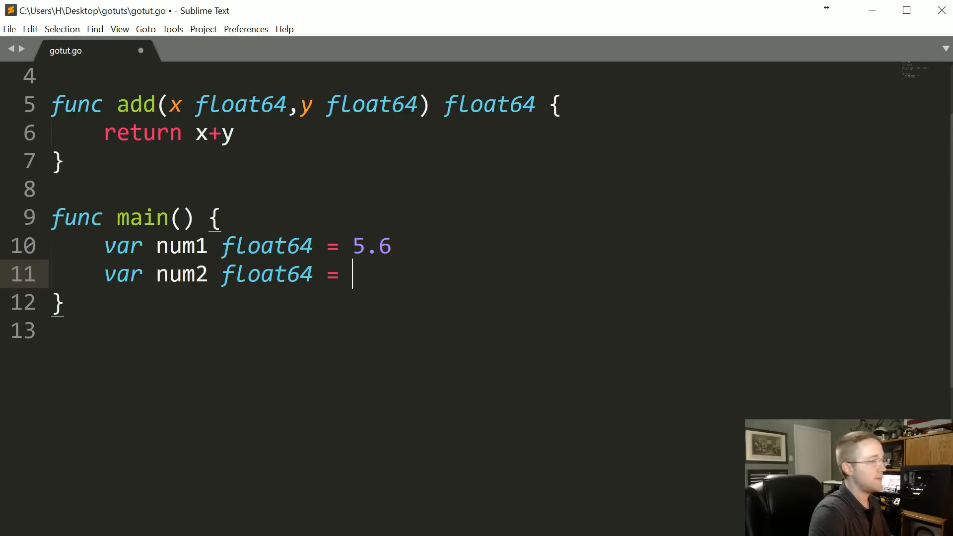
type("9.5")
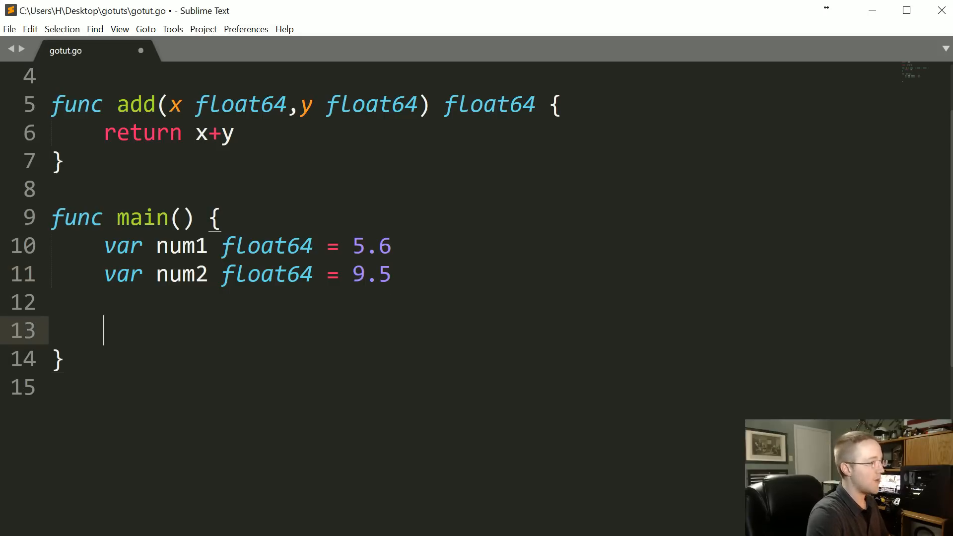
Print add(num1,num2) with fmt.Println and save gotut.go.
type("fmt.print")
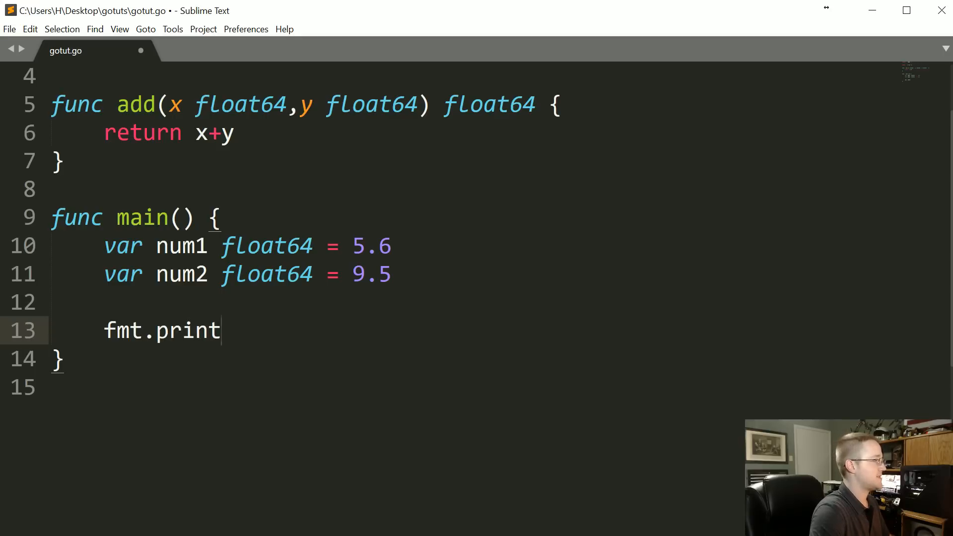
type("Printl")
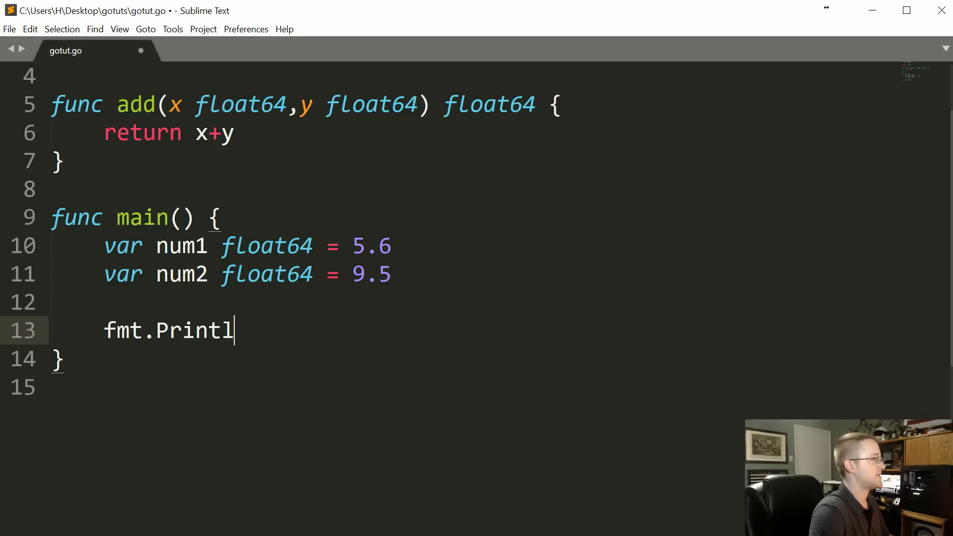
type("n()")
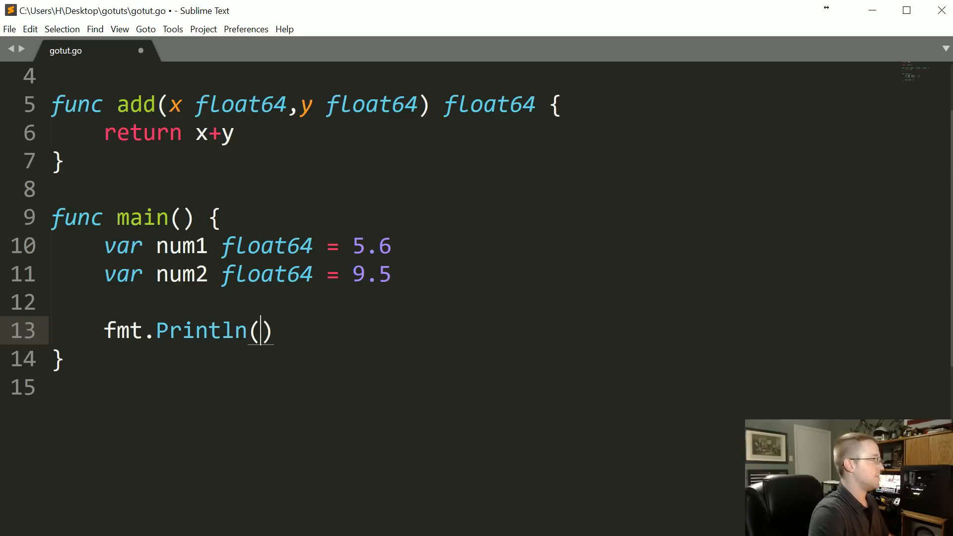
type("add(num")
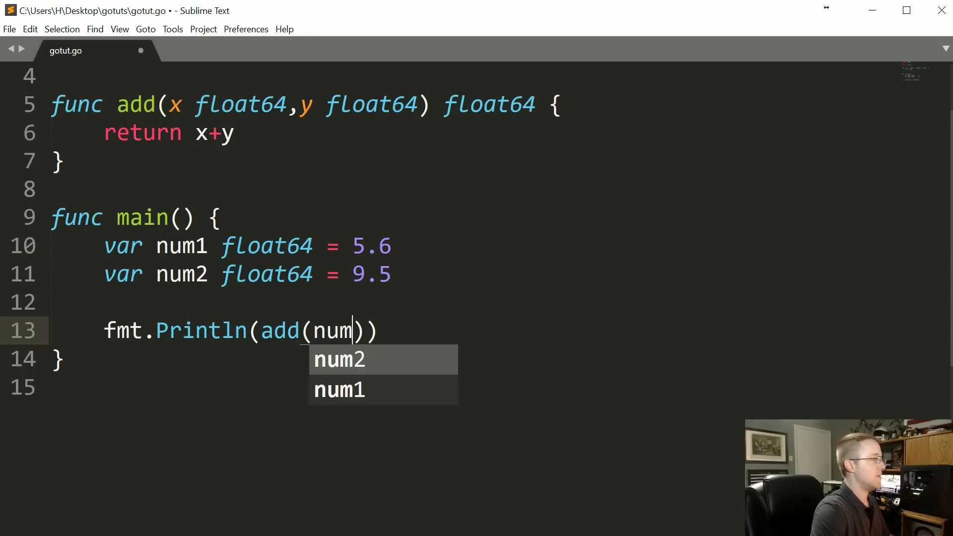
type("1,num2")
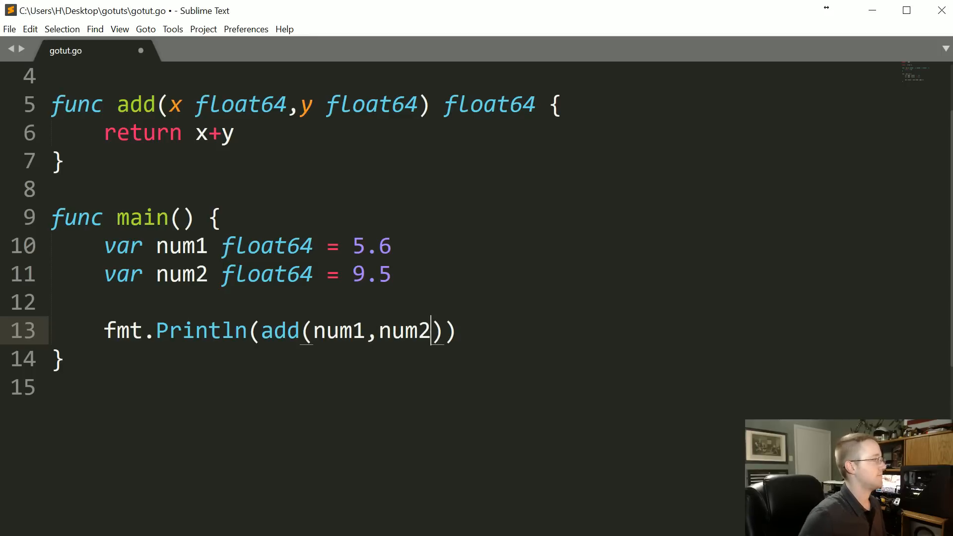
key("ctrl+s")
type("go g")
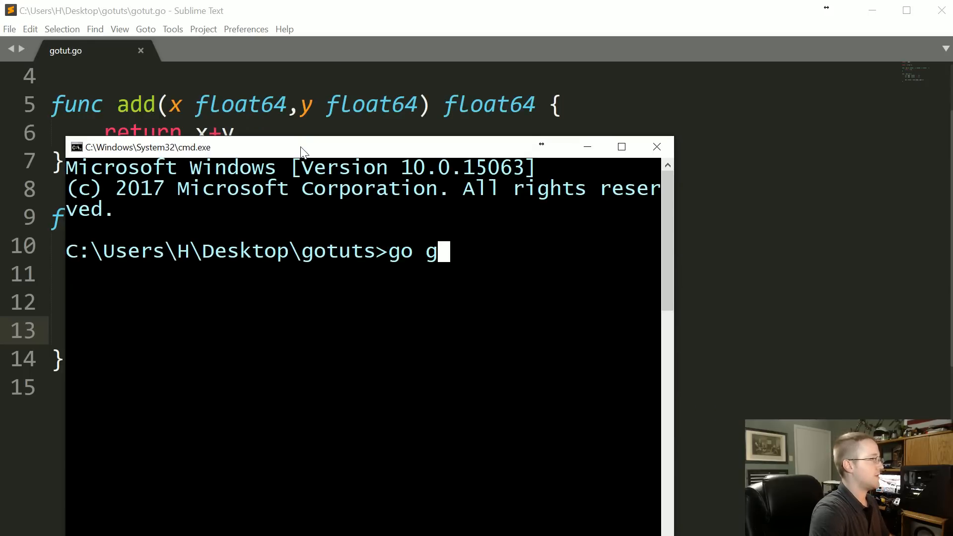
Run 'go run gotut.go' in Command Prompt from the gotuts folder.
type("un gotut.go")
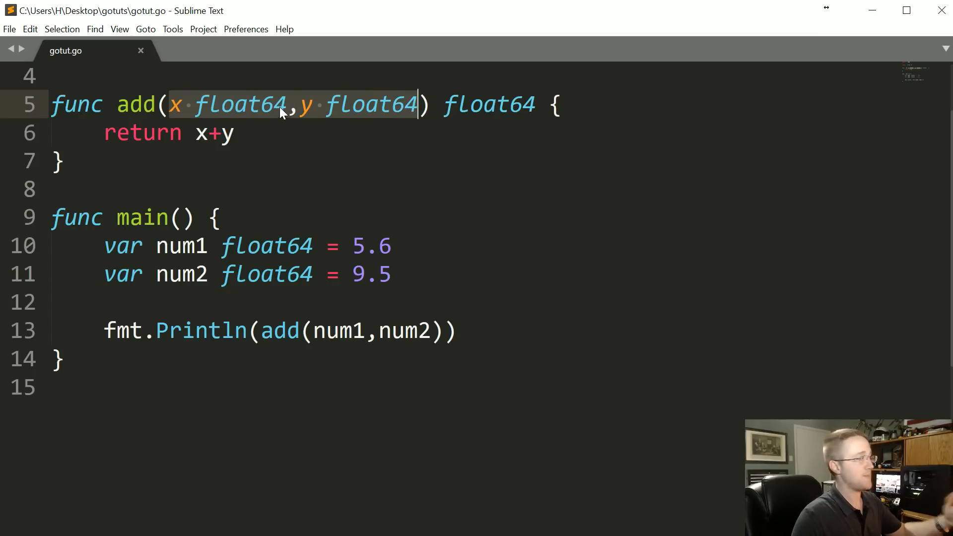
Remove the first float64 so add's signature reads add(x,y float64).
double_click(239, 103)
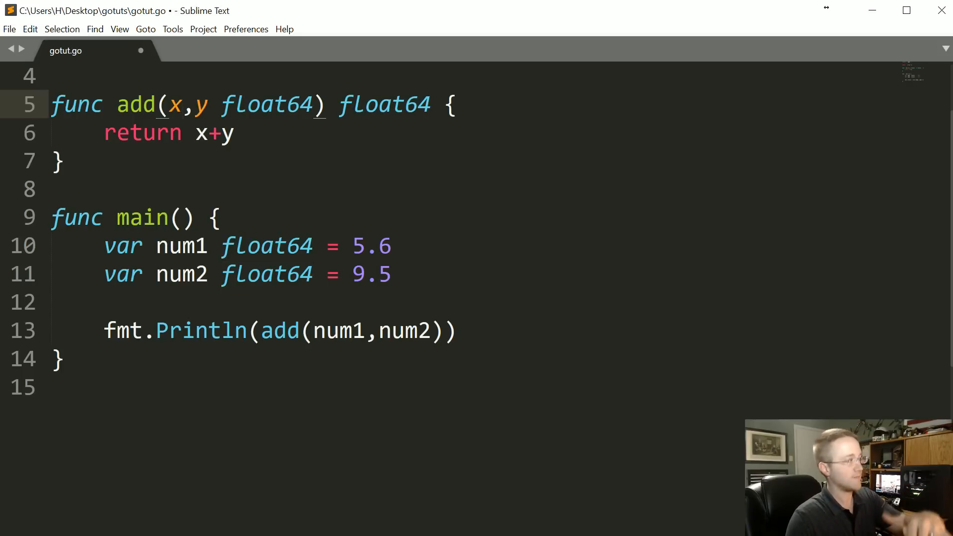
double_click(266, 104)
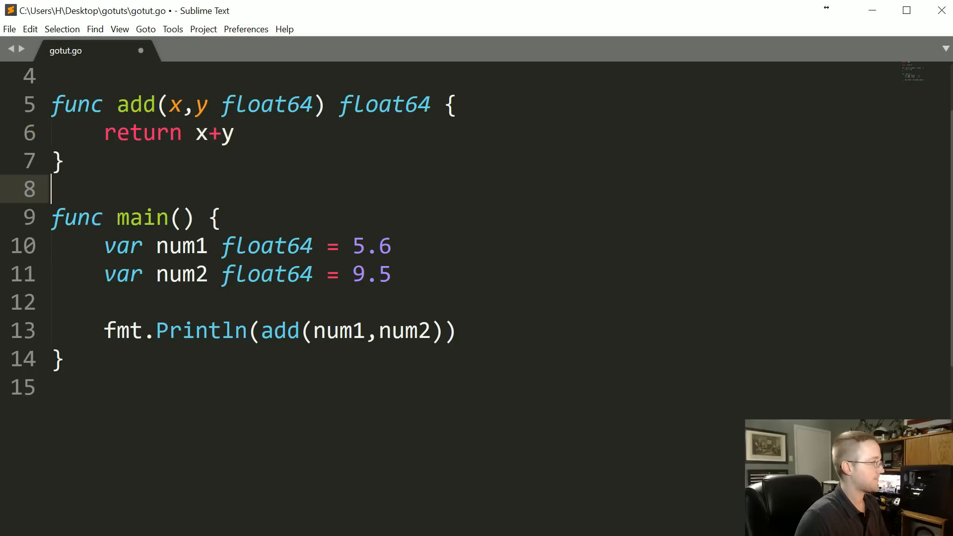
Save the shortened signature and merge the declarations into num1,num2 float64 = 5.6, 9.5.
key("ctrl+s")
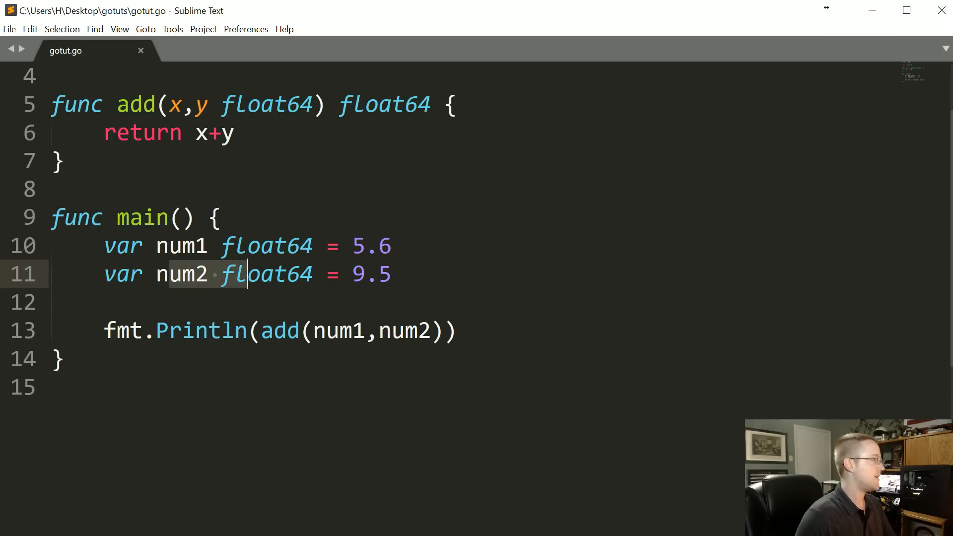
key("Enter")
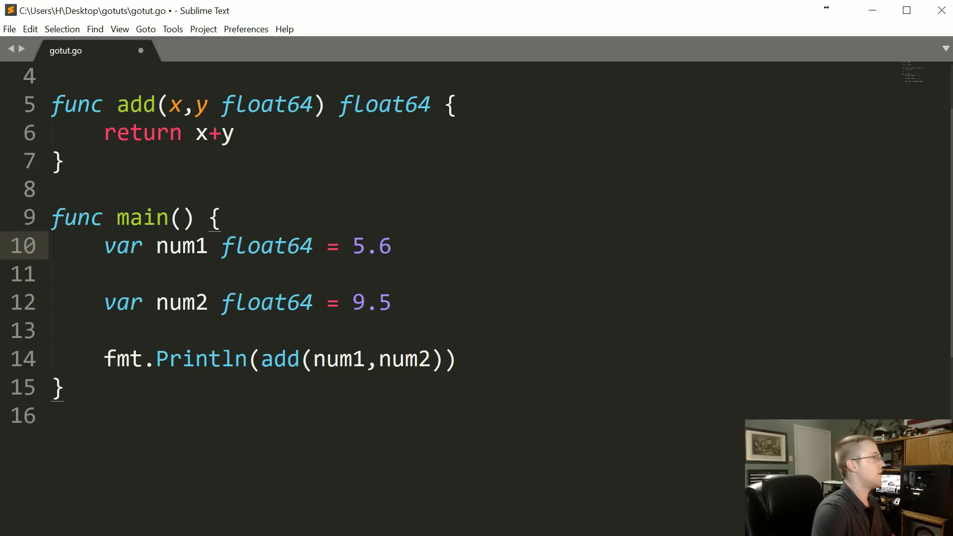
type(",num2")
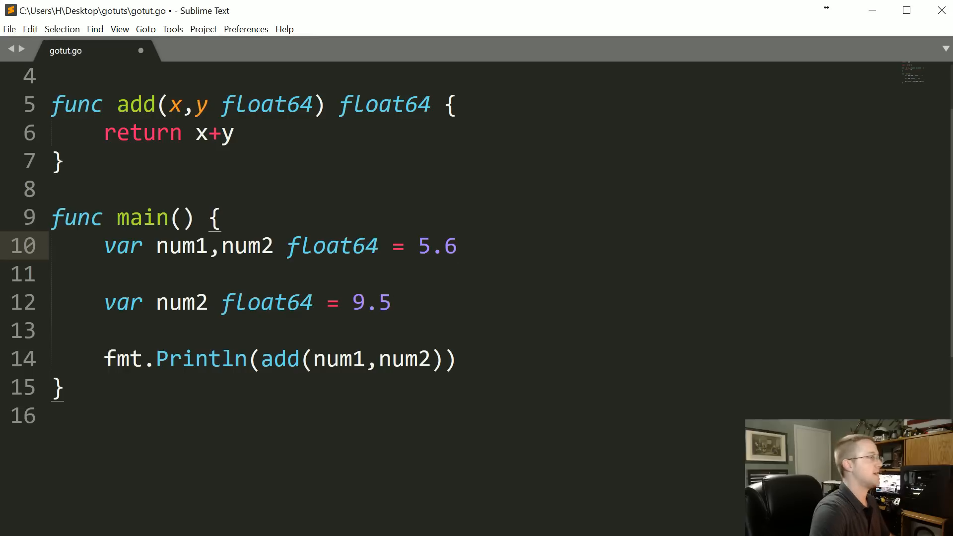
type(", 9.5")
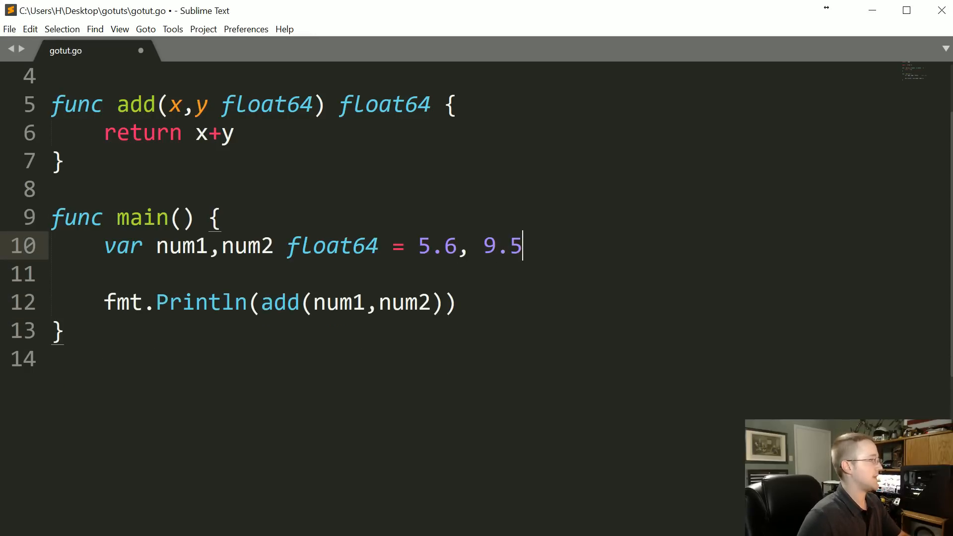
Highlight num1 and float64 in the combined declaration while explaining it.
double_click(181, 246)
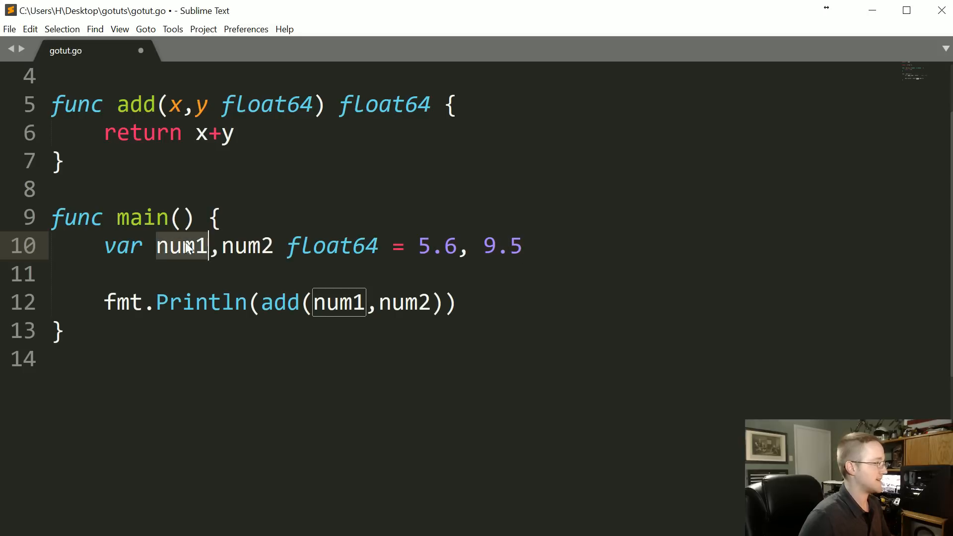
double_click(502, 246)
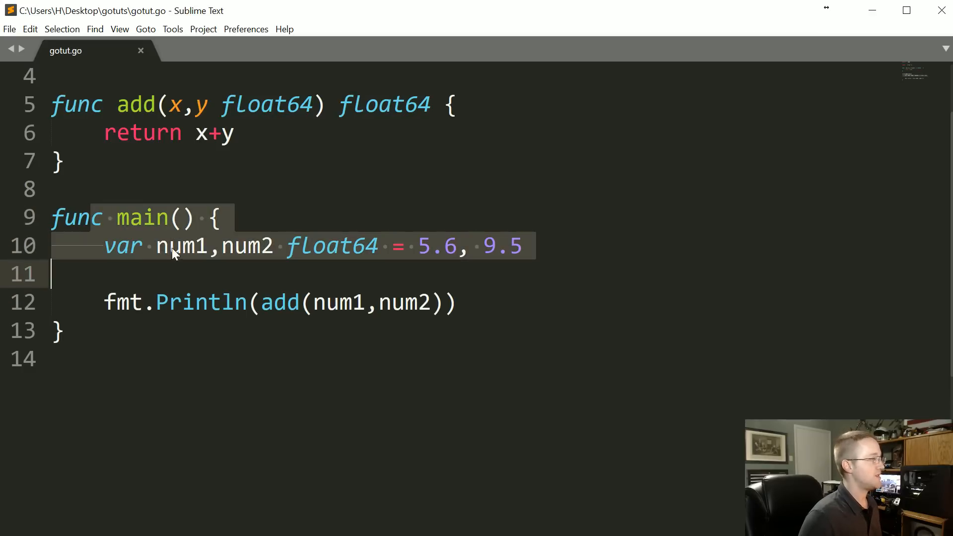
left_click(341, 245)
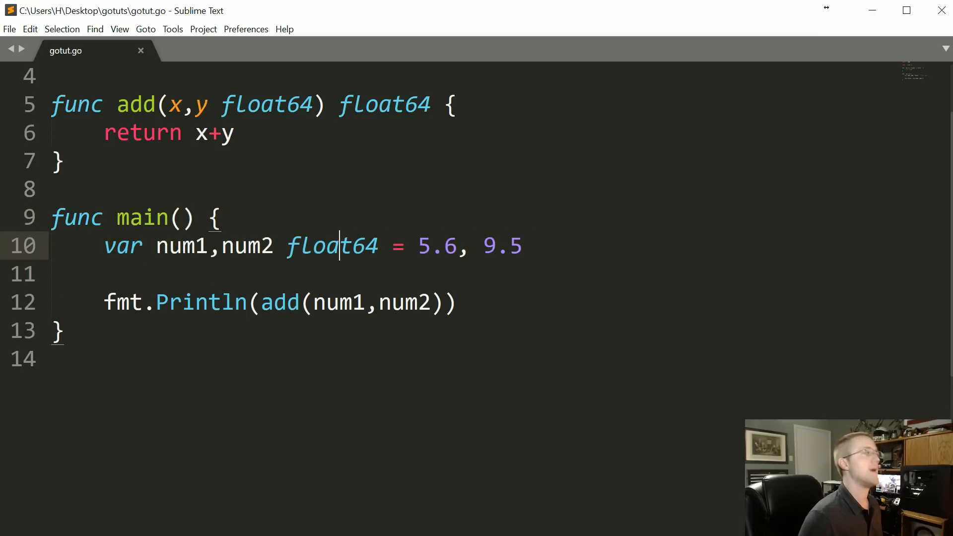
double_click(333, 246)
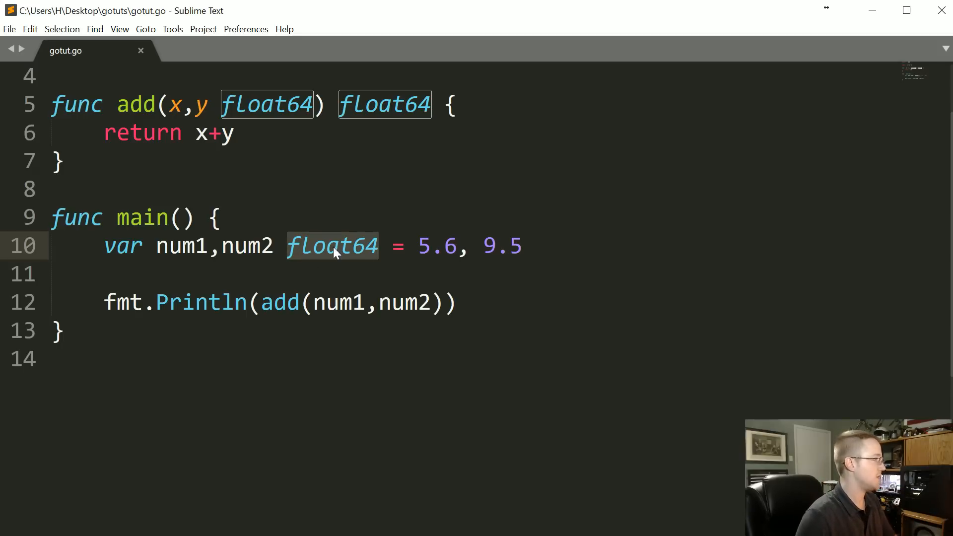
Rewrite line 10 as num1,num2 := 5.6, 9.5, dropping var and float64.
left_click(157, 246)
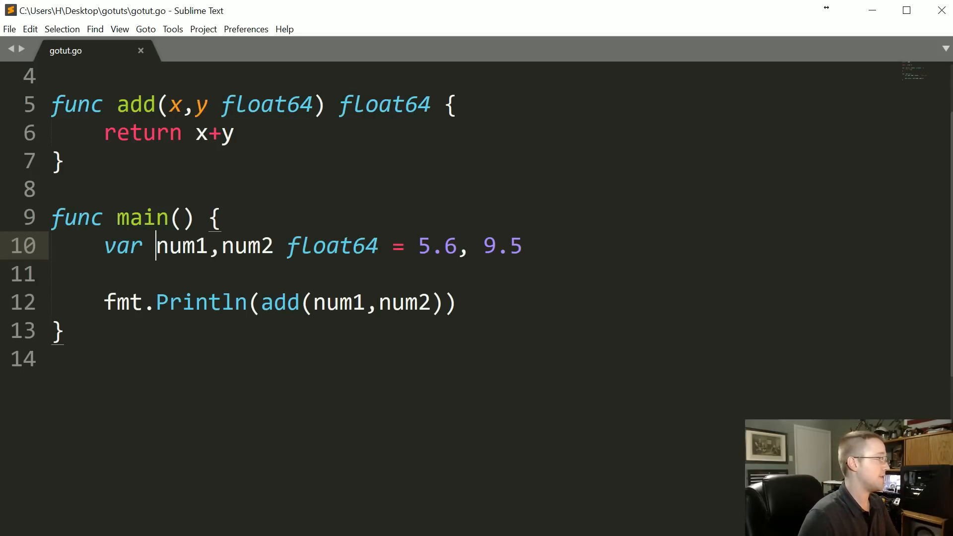
key("Backspace")
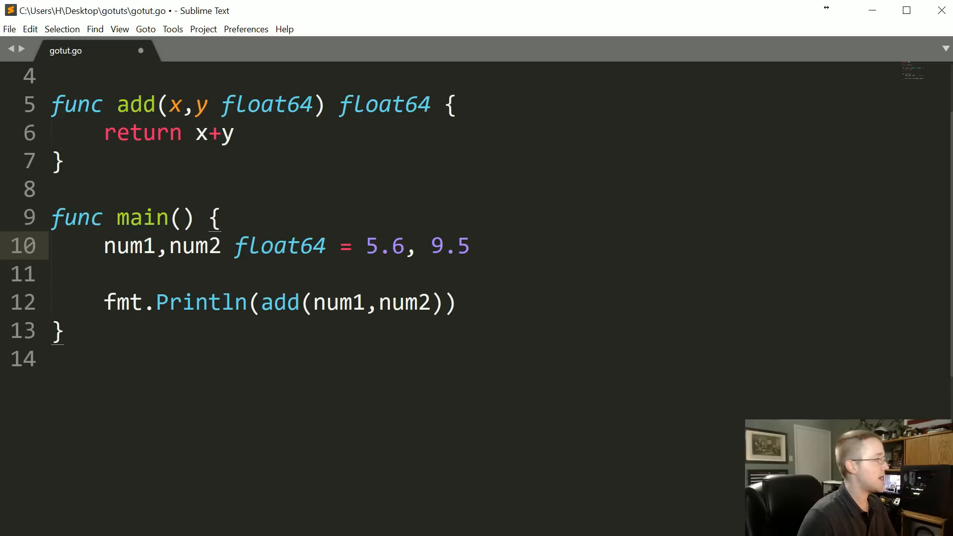
key("Backspace")
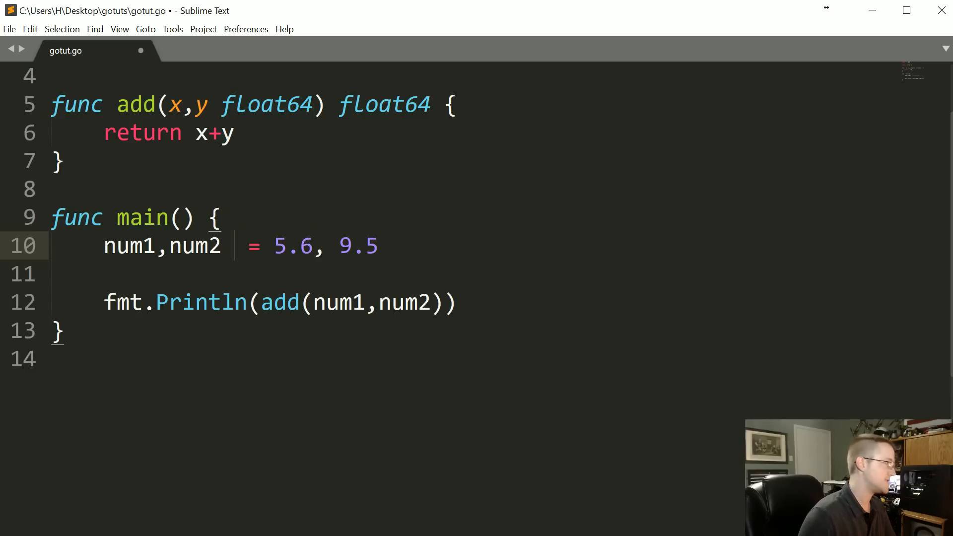
type(":")
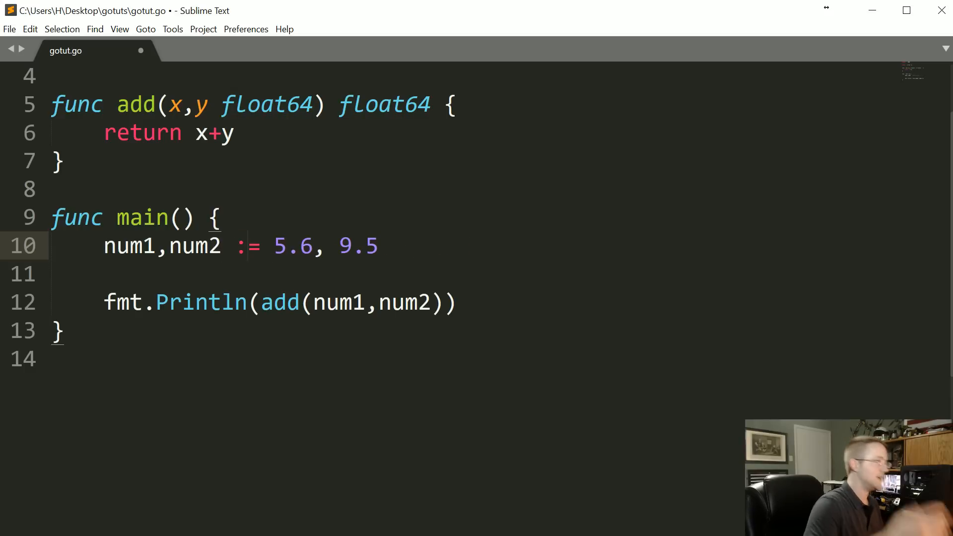
left_click(248, 246)
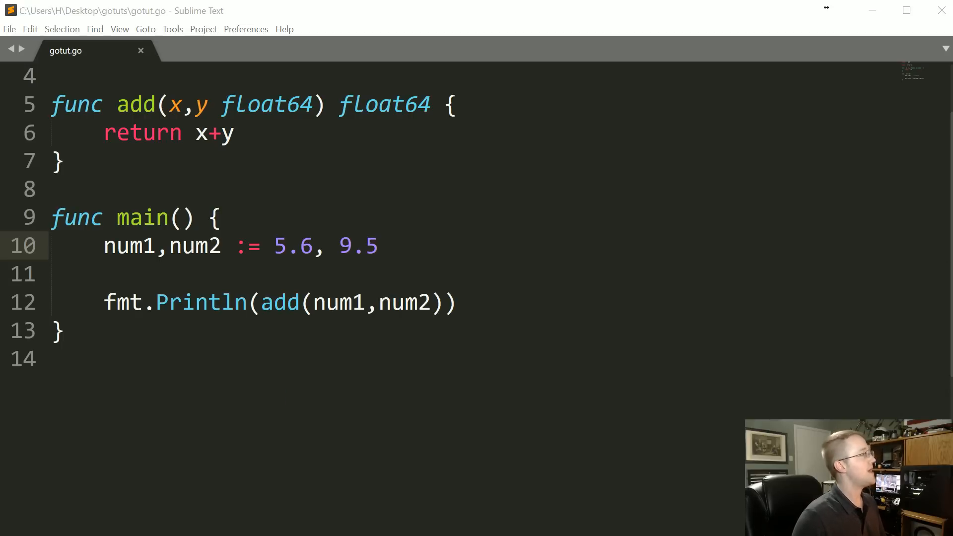
Change add's float64 parameter and return types to float32 and save.
scroll("up", 3)
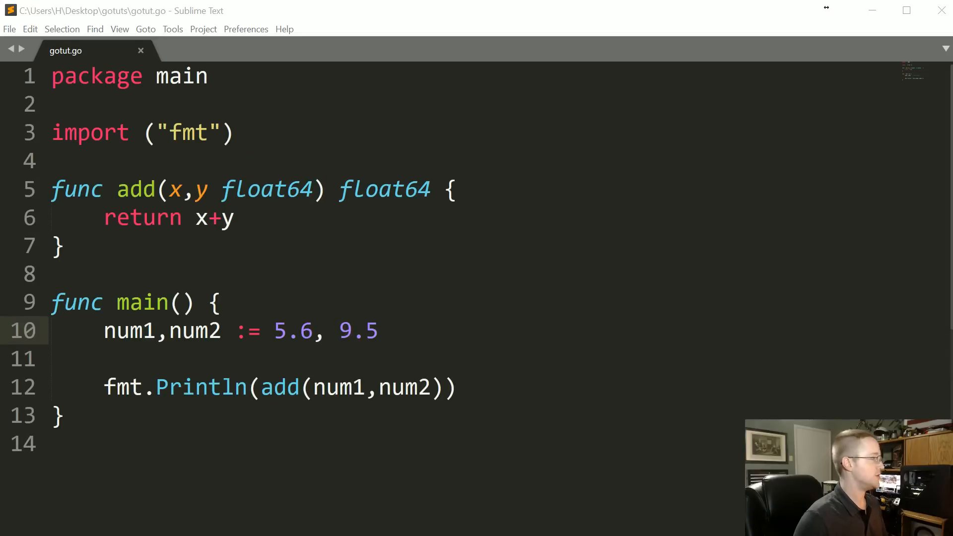
double_click(358, 330)
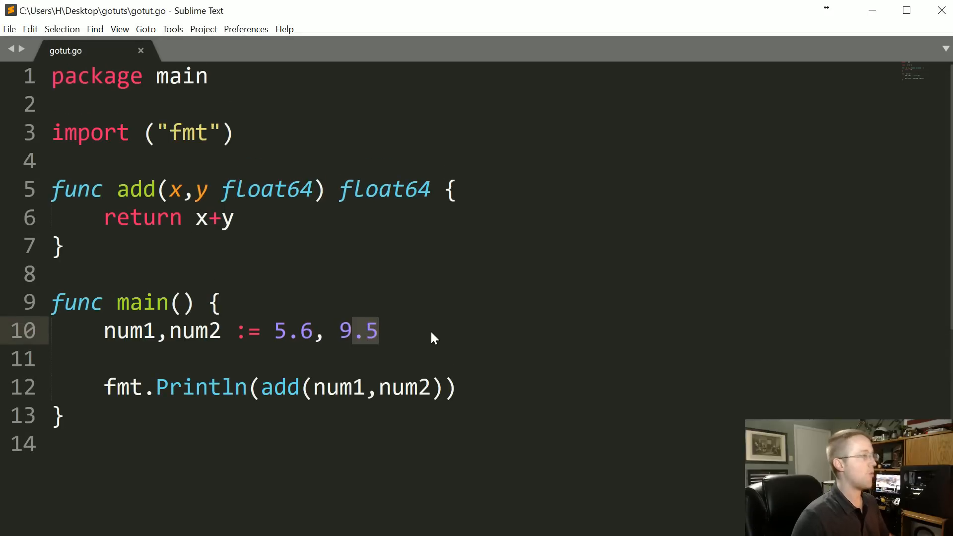
left_click(303, 189)
type("3")
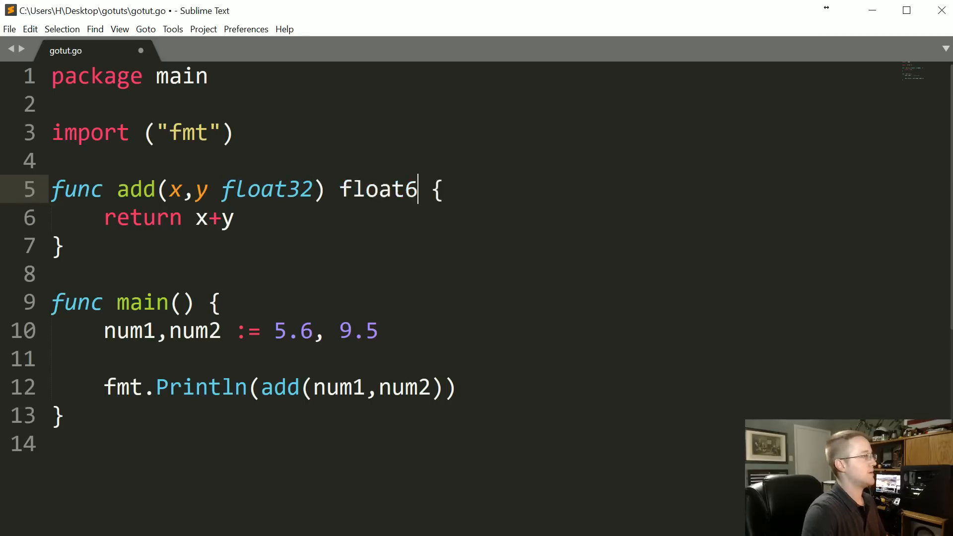
type("2")
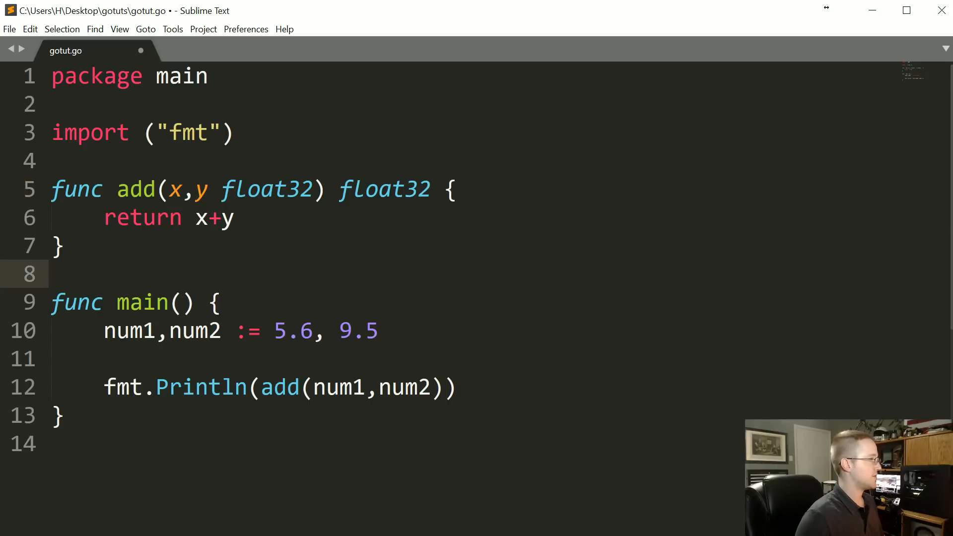
key("ctrl+s")
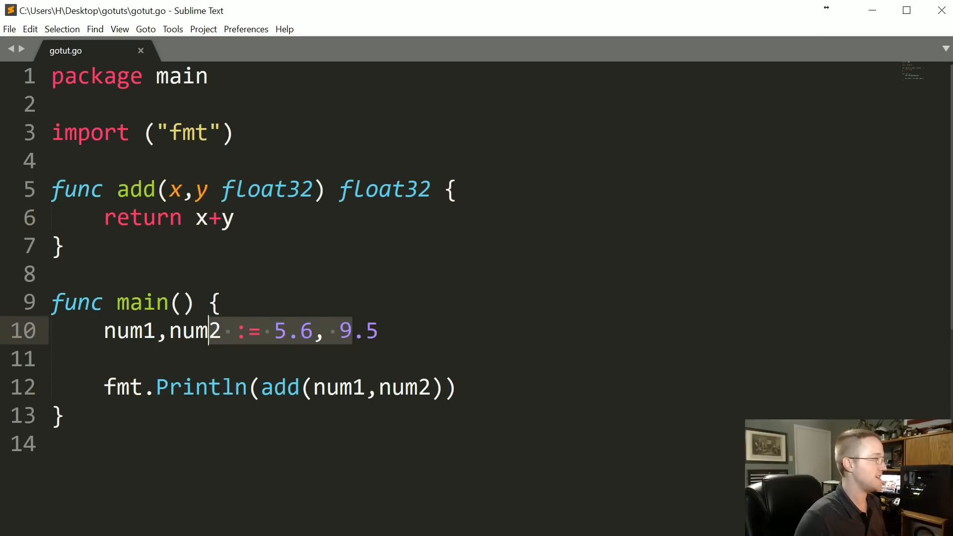
Try a const x int = 5 line between add and main, then save.
left_click(292, 189)
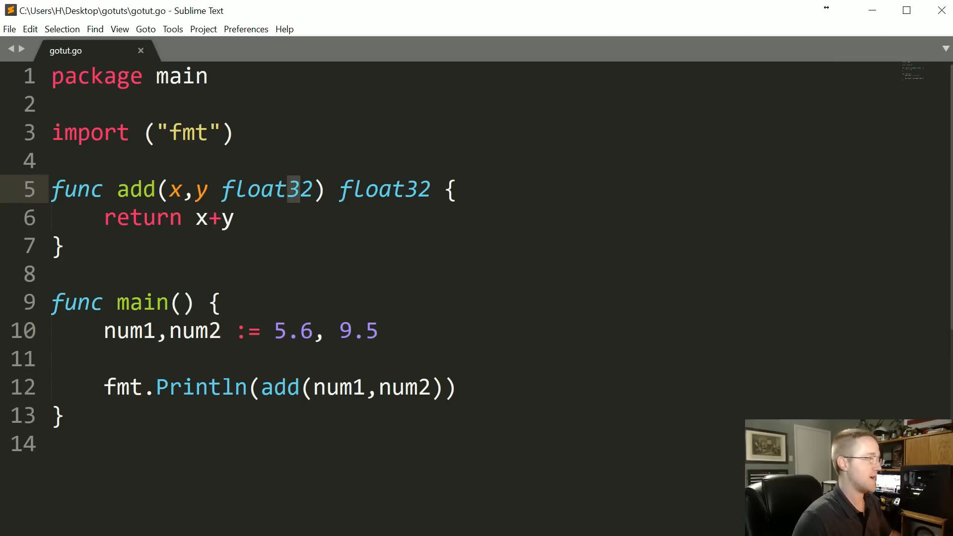
left_click(236, 218)
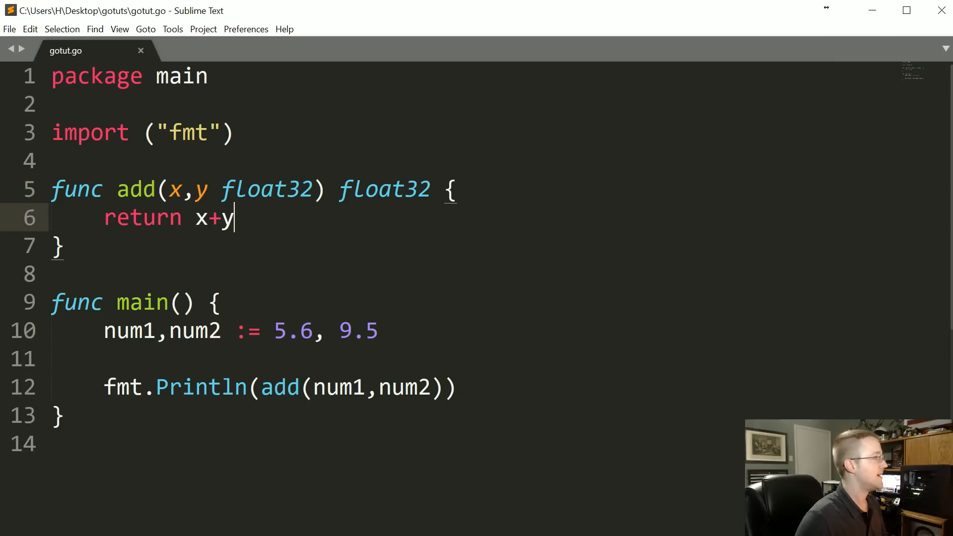
double_click(162, 330)
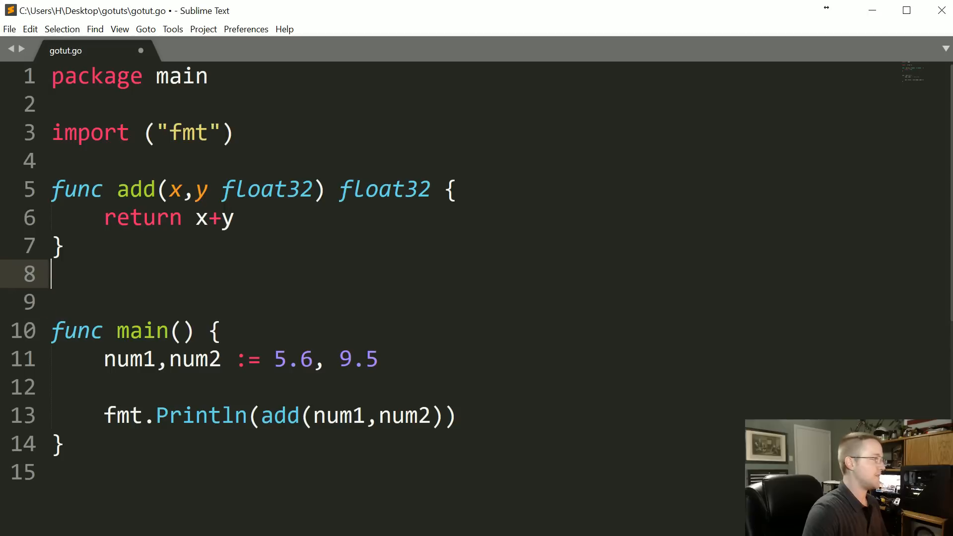
type("const")
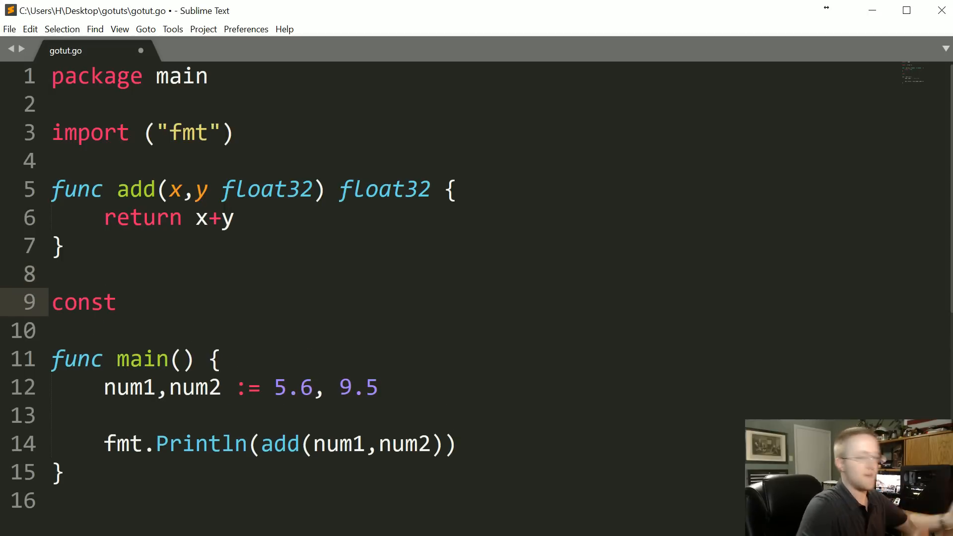
left_click(115, 302)
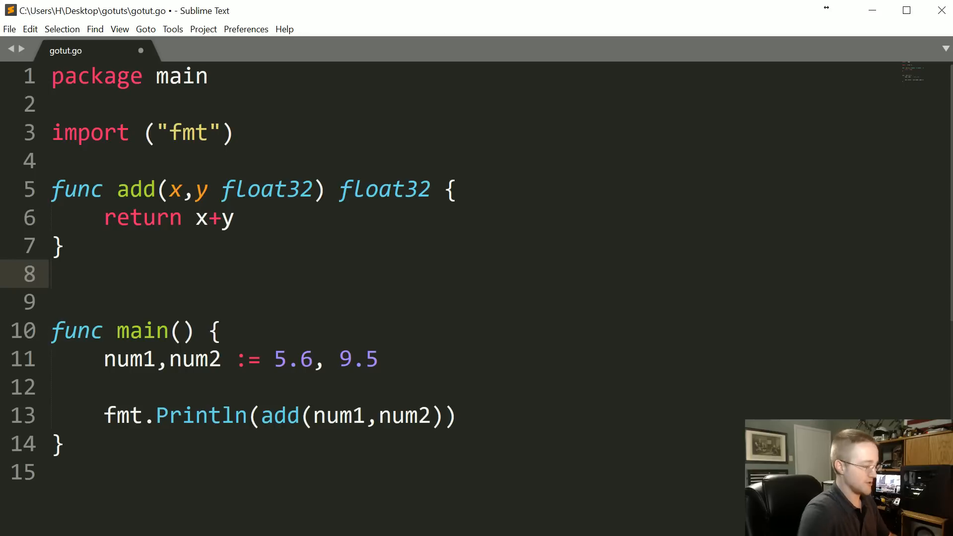
type("const x")
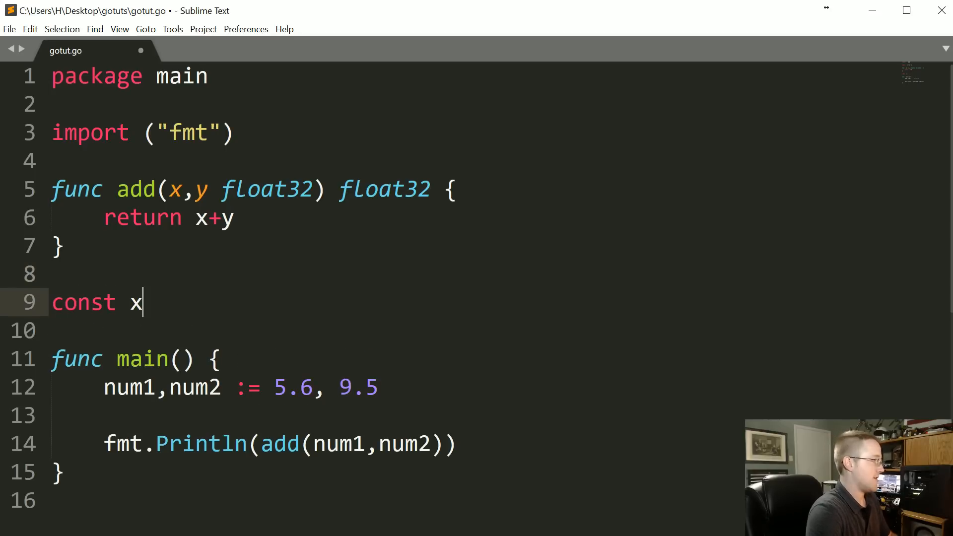
type("int = 5")
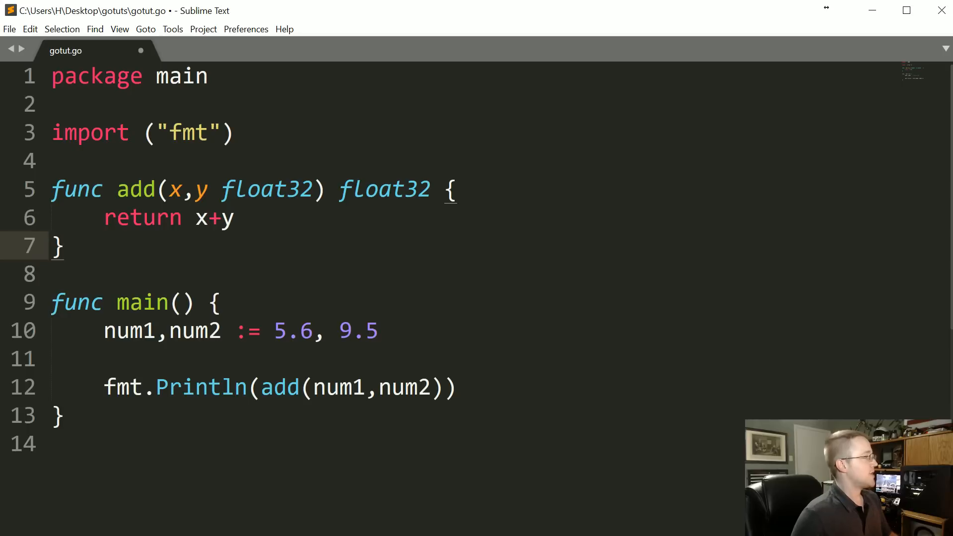
key("ctrl+s")
type("func")
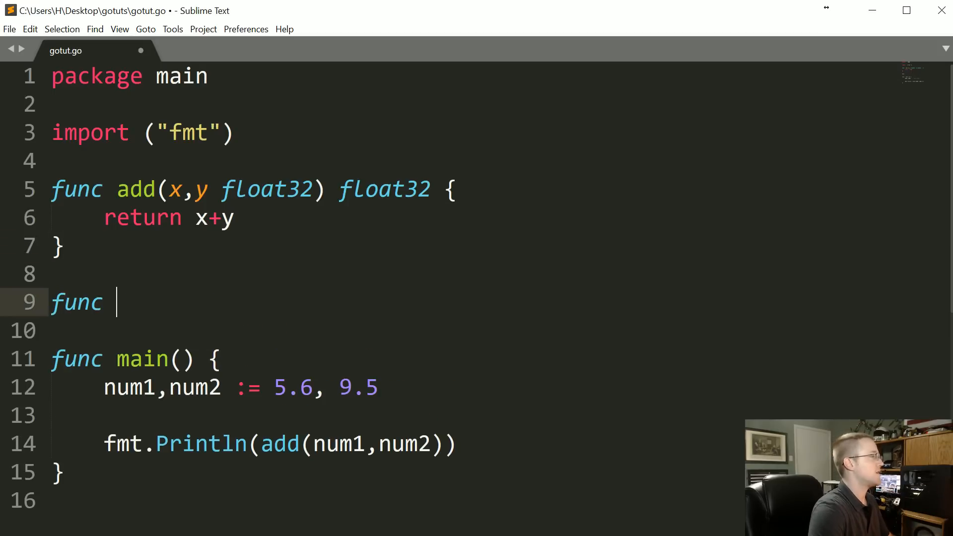
Write func multiple(a,b string) (string,string) returning a,b, and drop main's add print line.
type("multiple()")
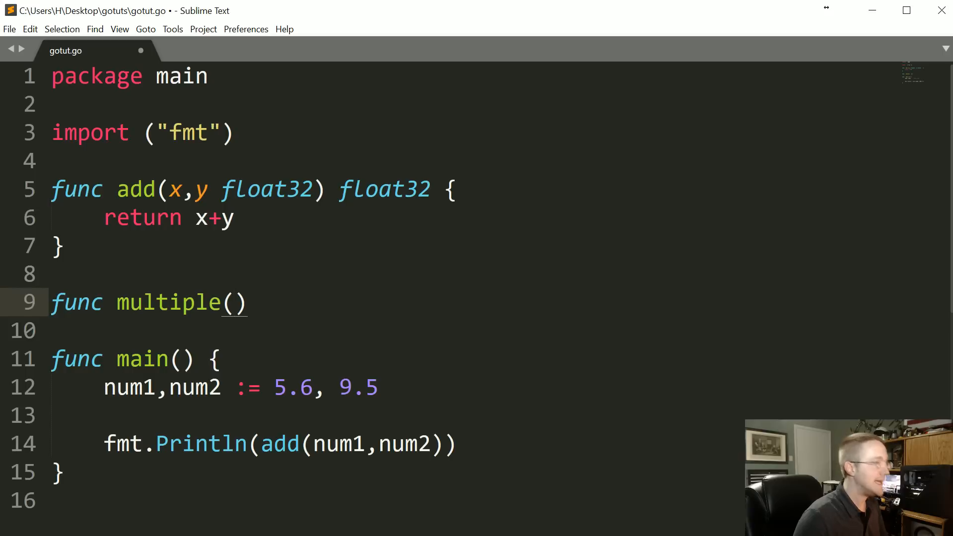
left_click(234, 302)
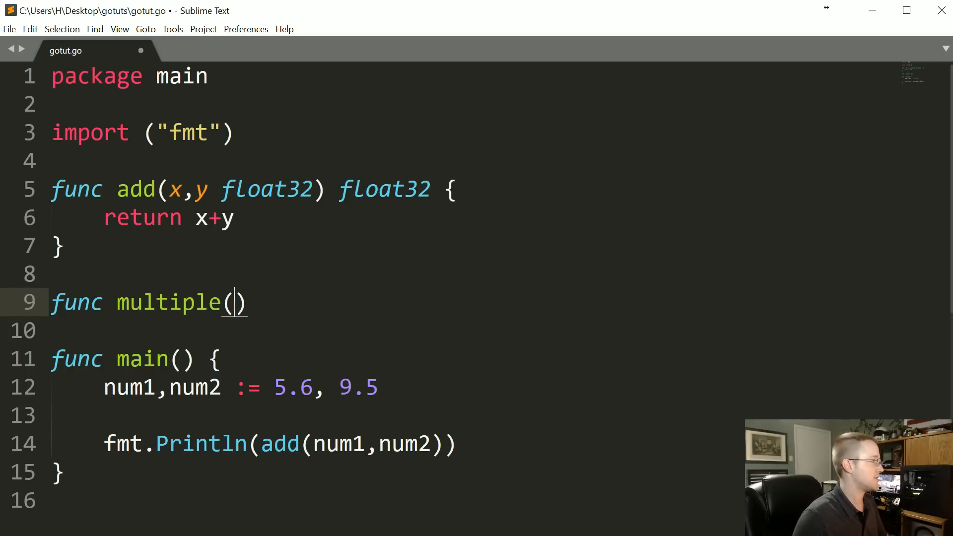
type("a,b")
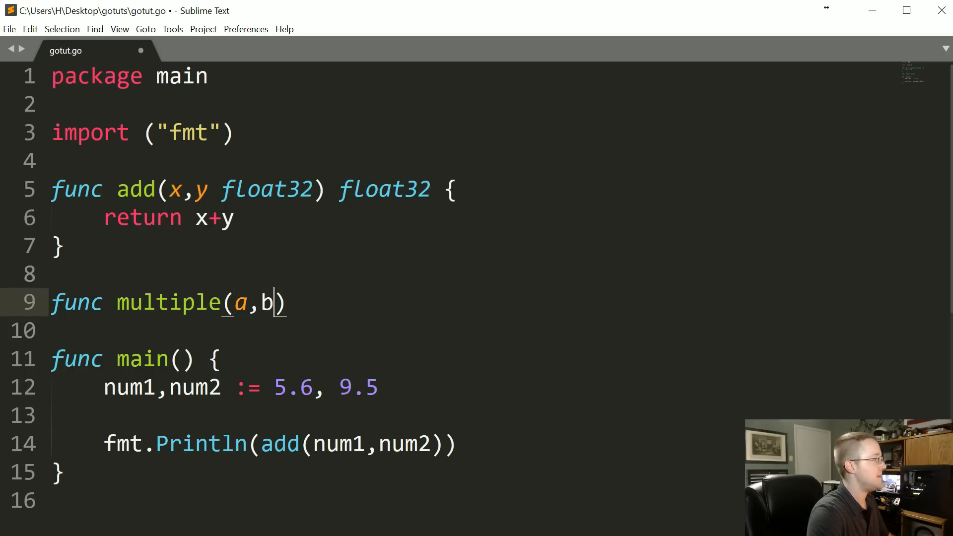
type("string")
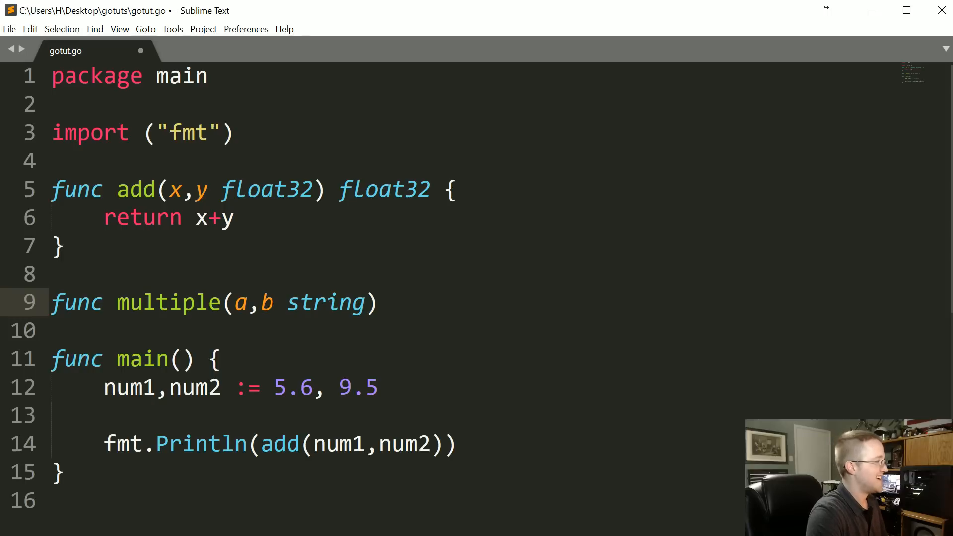
type("string {")
left_click(395, 330)
type("retu")
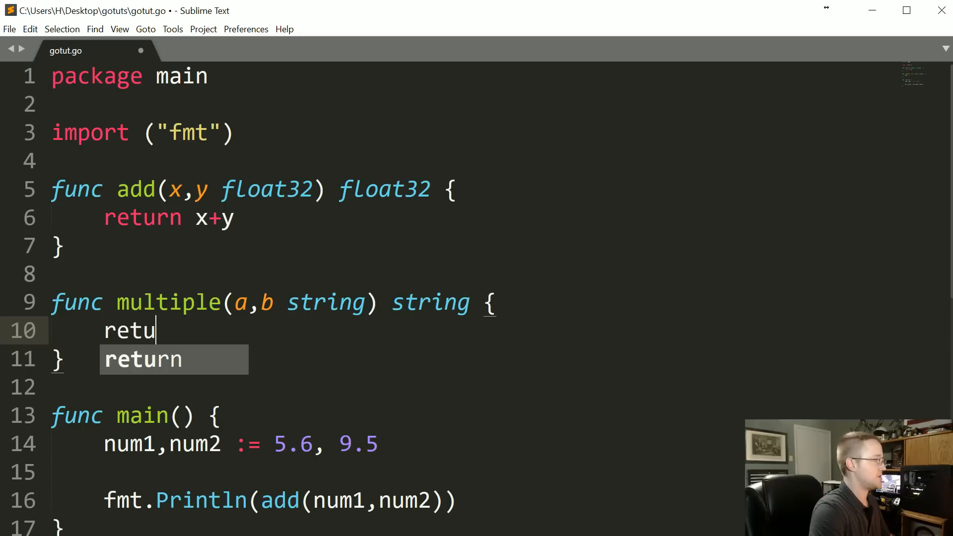
type("rn a,b")
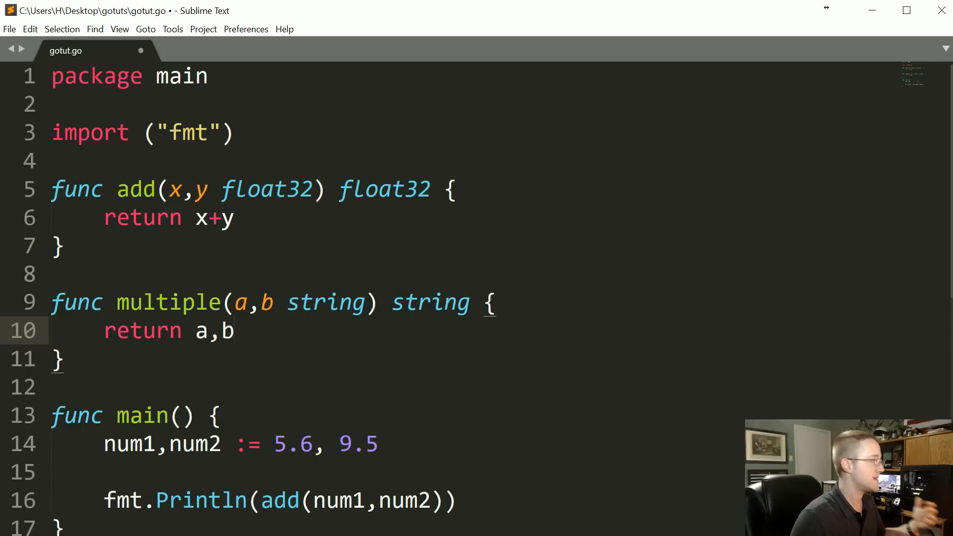
type("()")
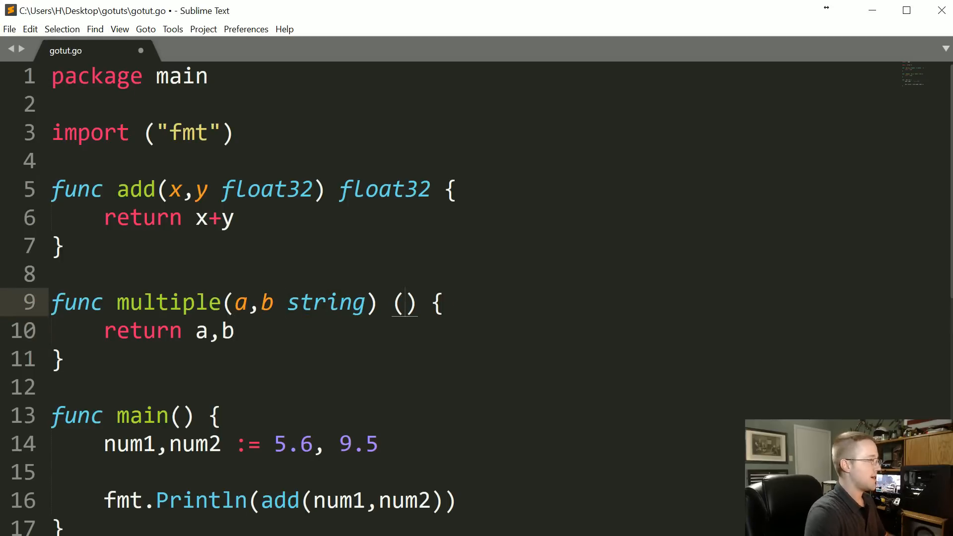
type("string,f")
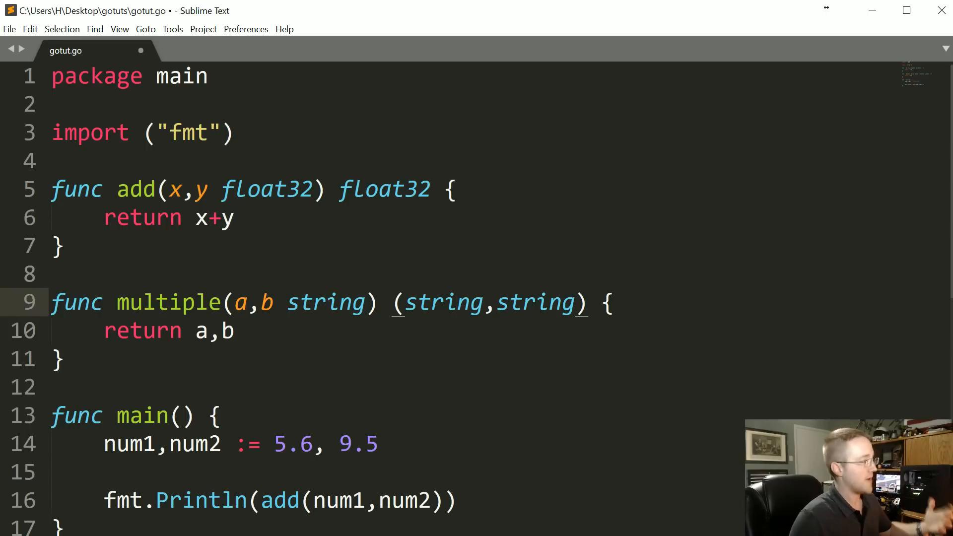
scroll("down", 3)
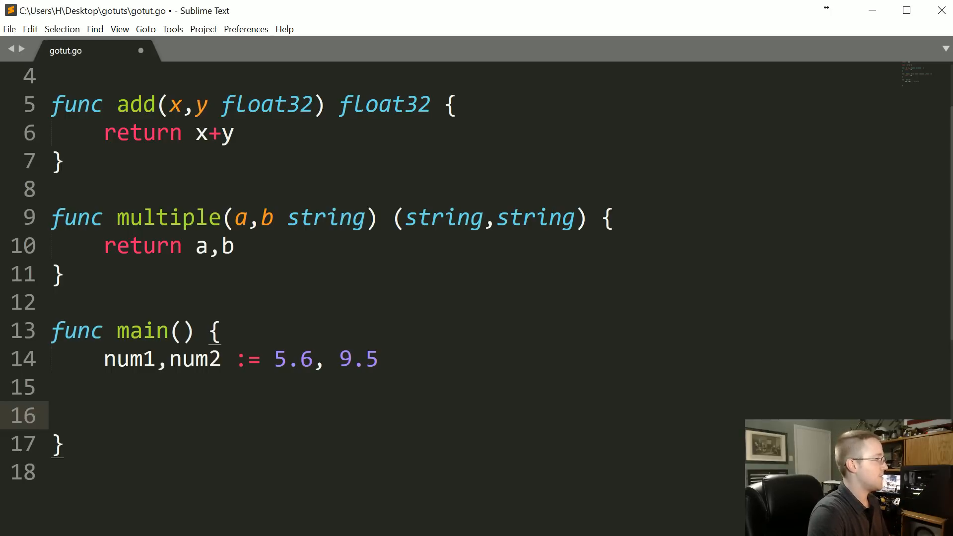
Declare w1, w2 := "Hey","there" in main, fixing the single quotes, and start a new line.
type("w1")
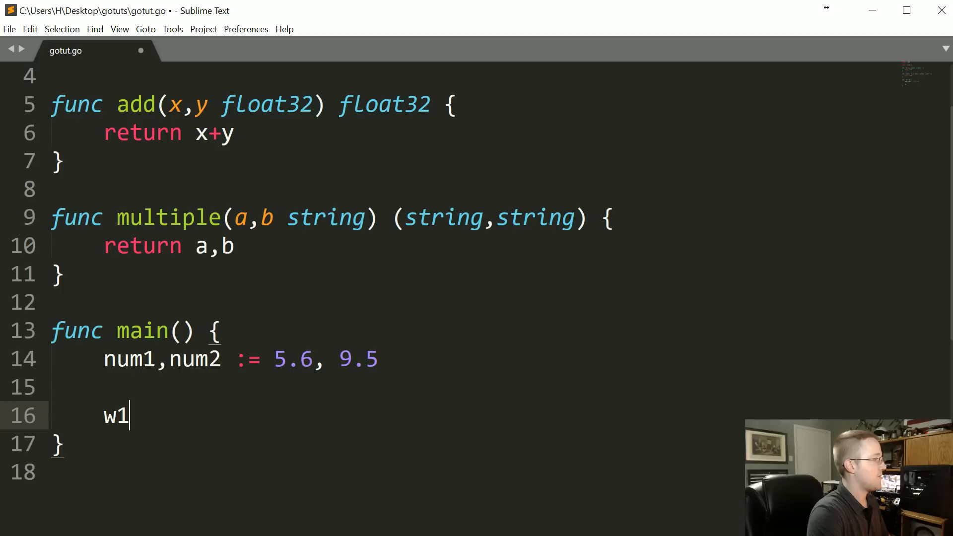
type(",")
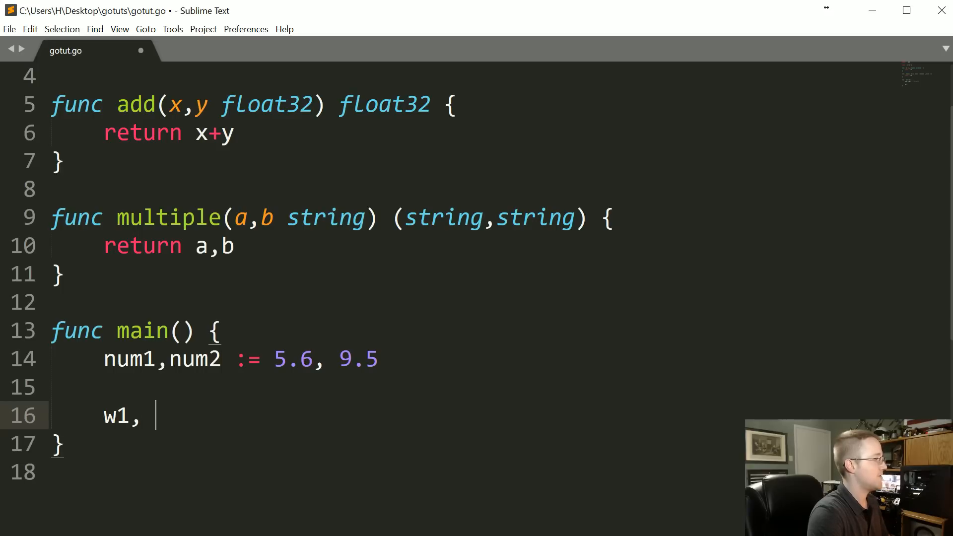
type("w2 = ''")
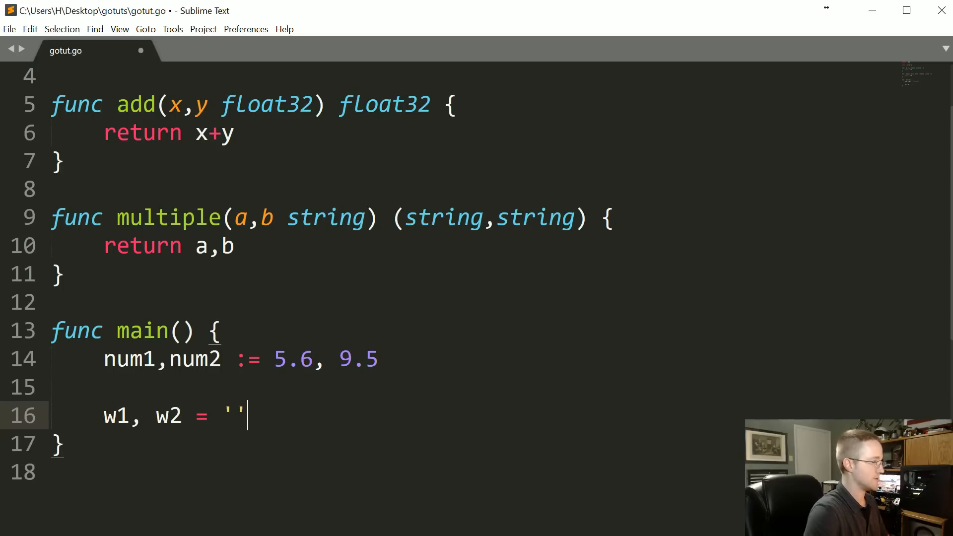
type("Hey")
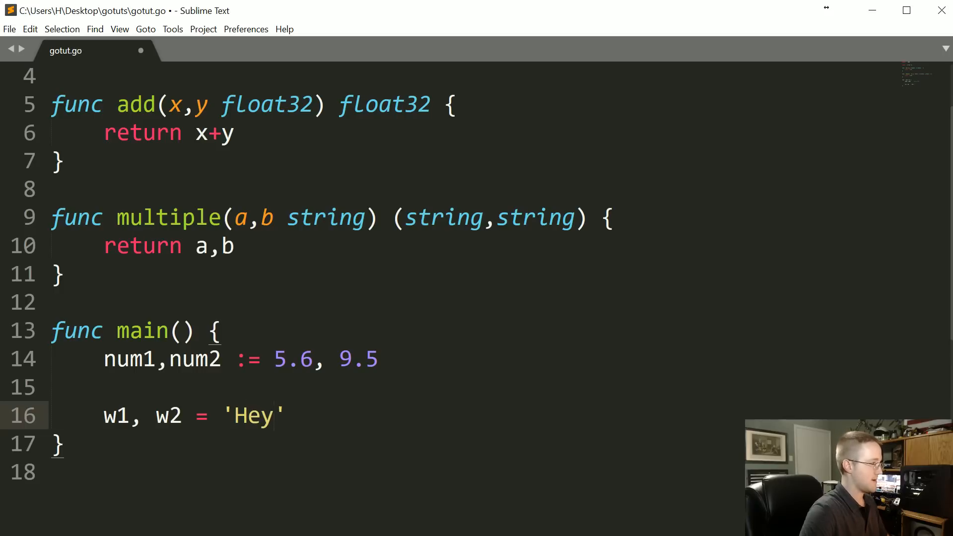
left_click(285, 416)
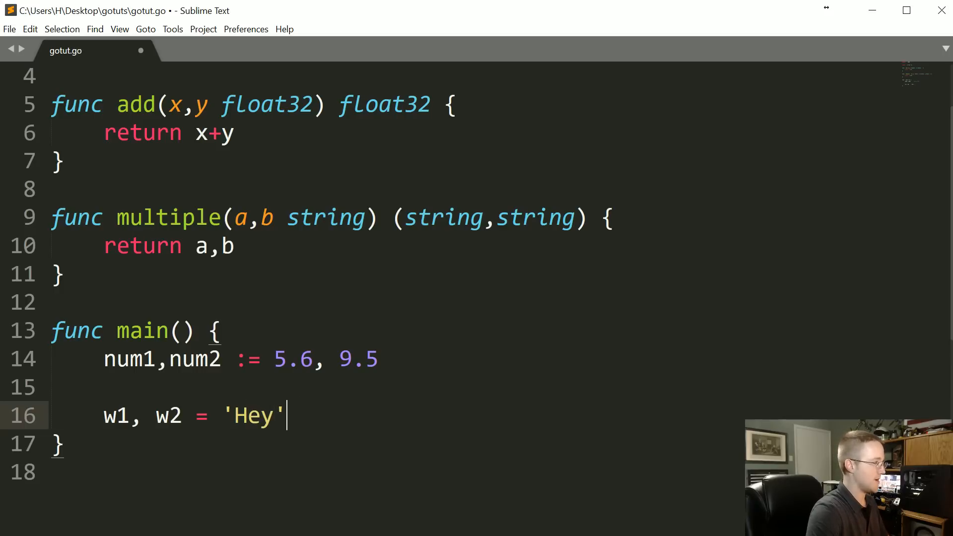
type("\"\"")
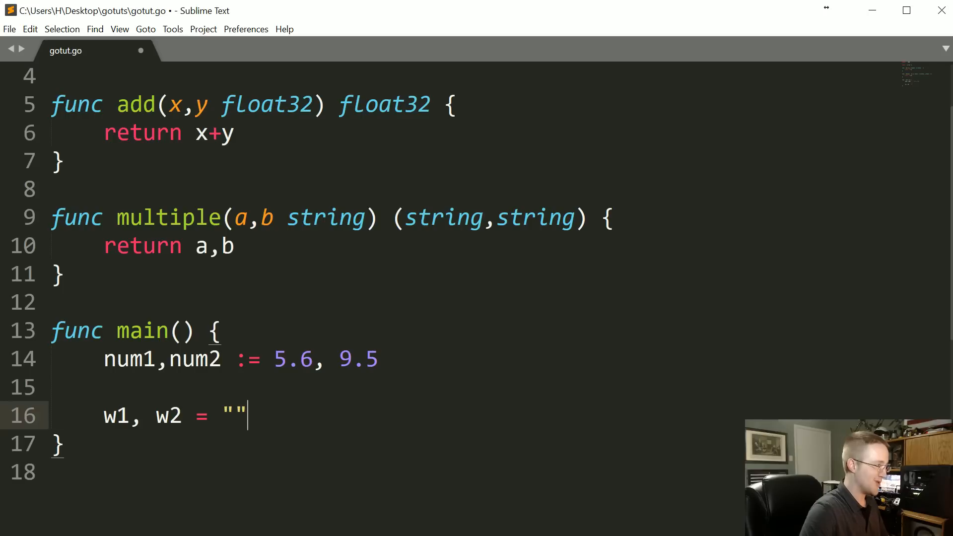
type(":")
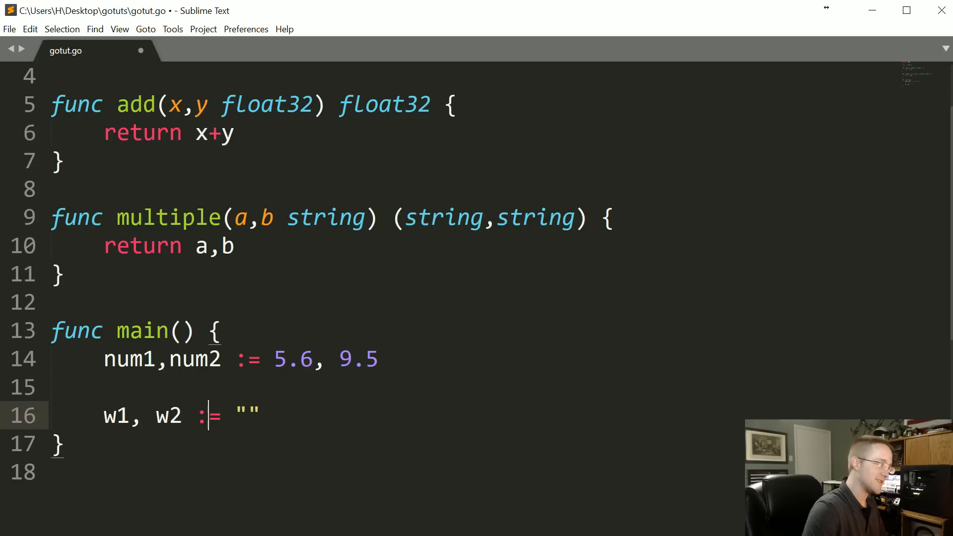
type("Hey")
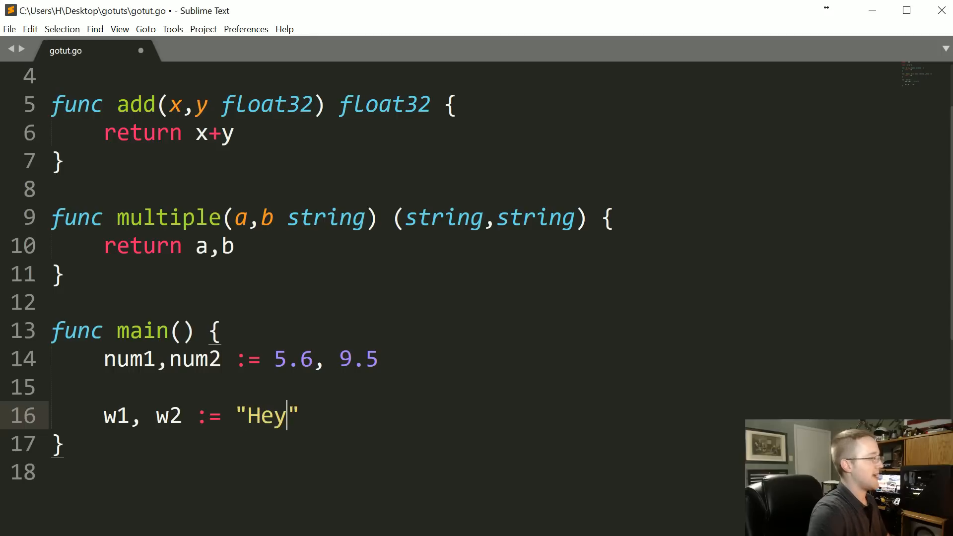
type(",\"\"")
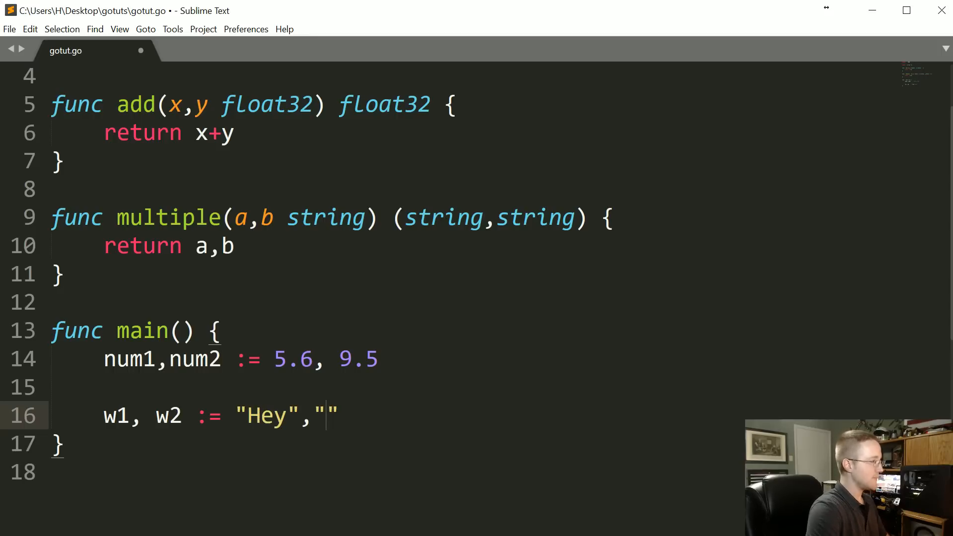
type("there")
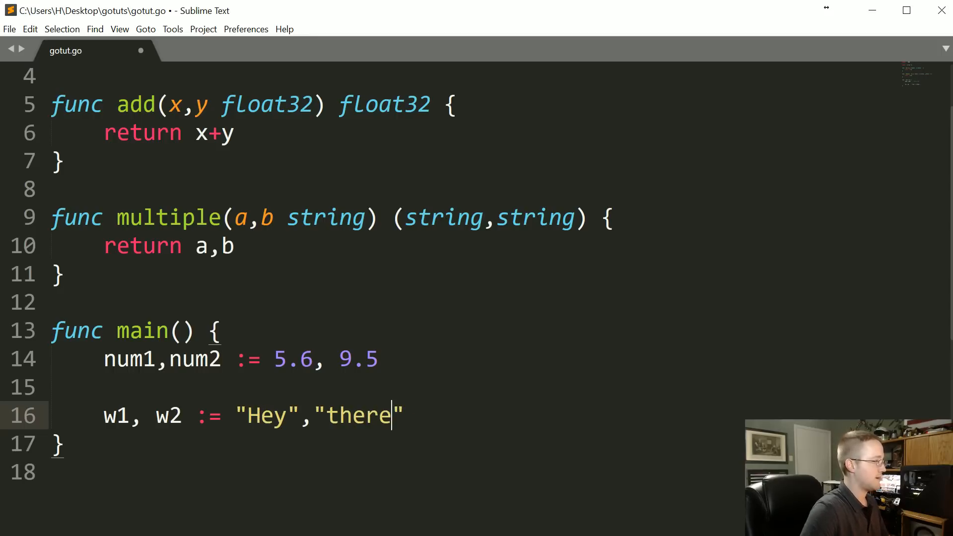
key("enter")
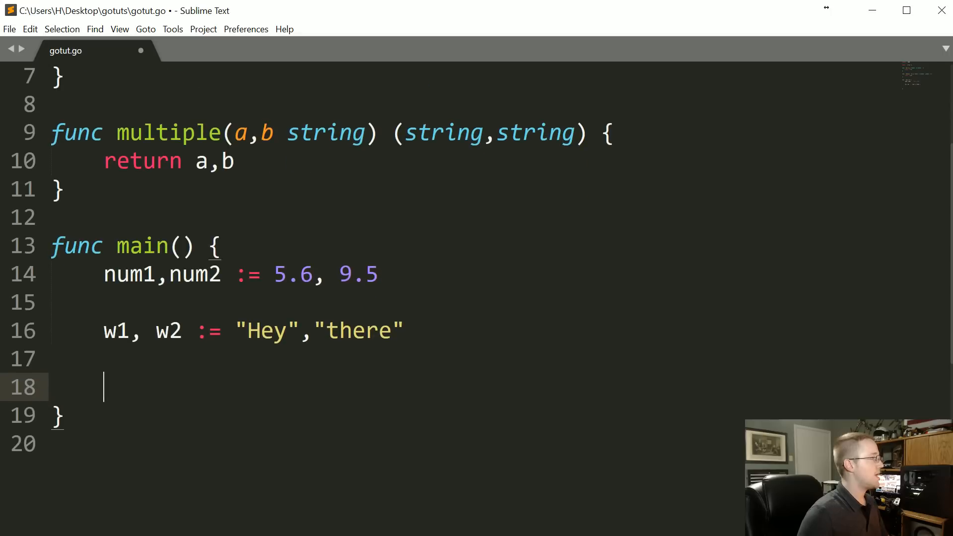
Add fmt.Println(multiple(w1,w2)) to main.
type("fmt.print")
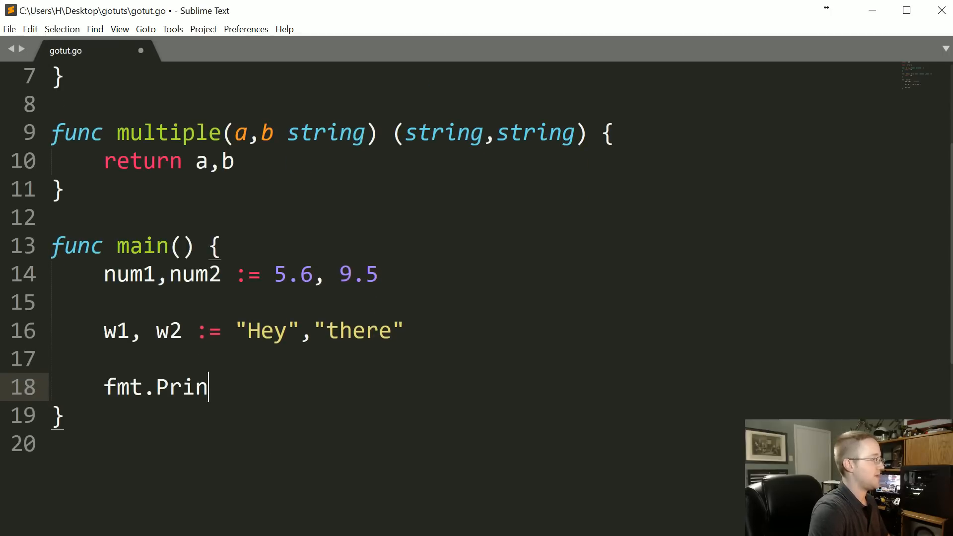
type("tln()")
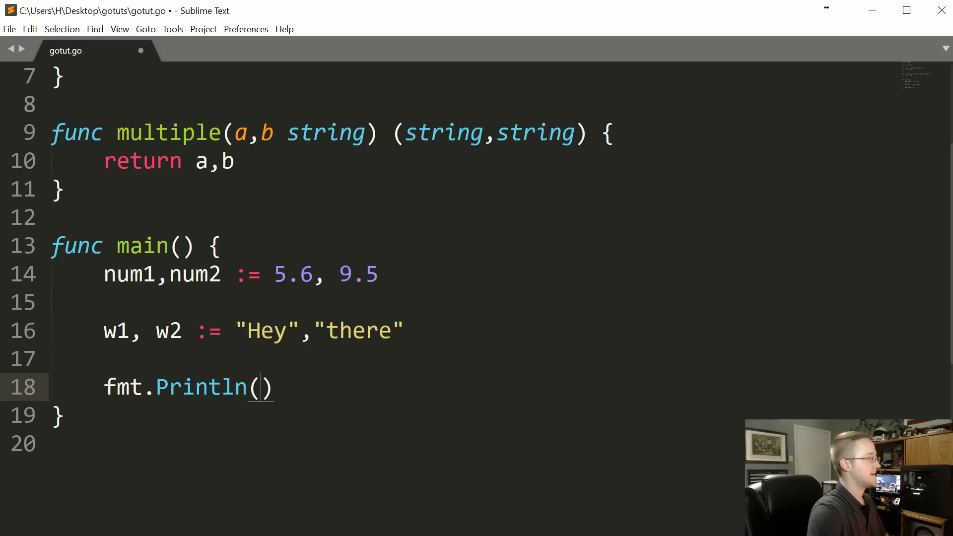
type("multiple(")
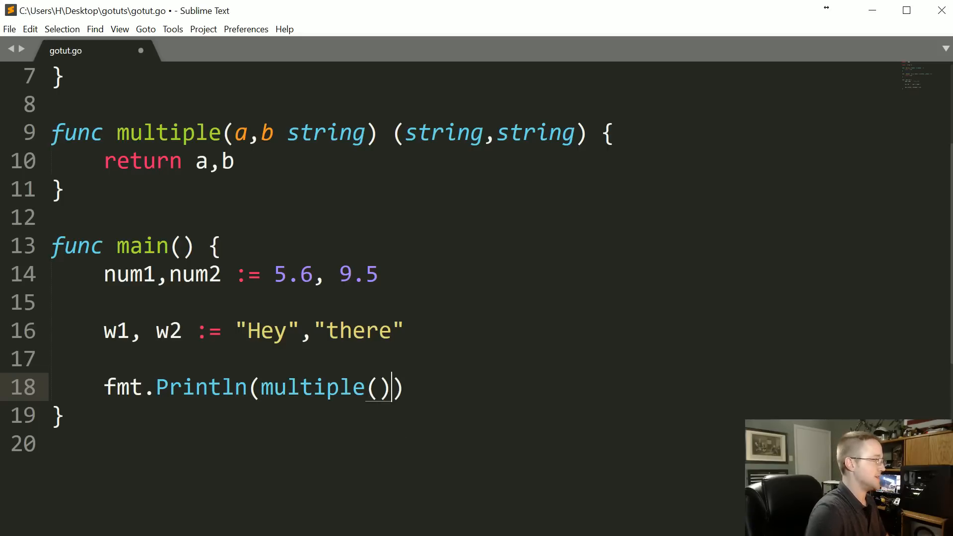
type("w1,")
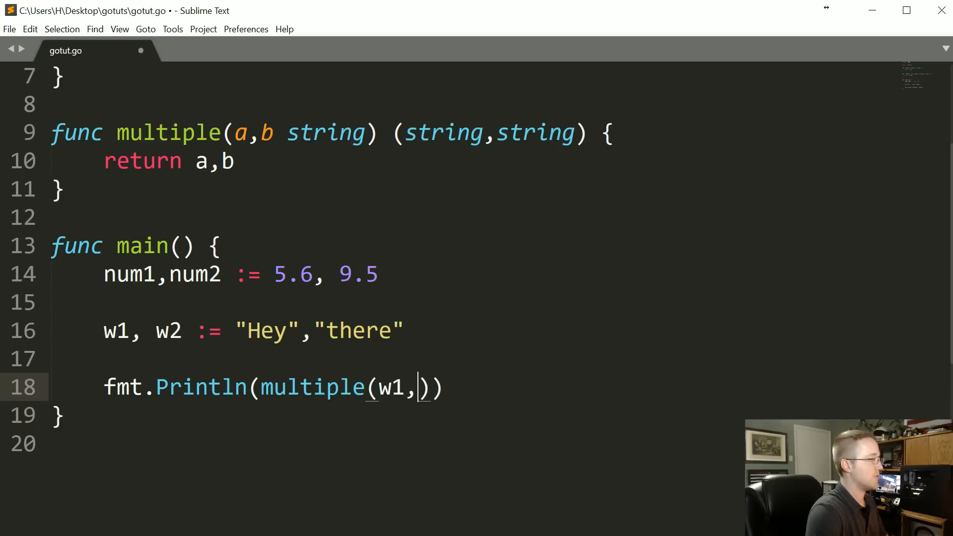
type("w2")
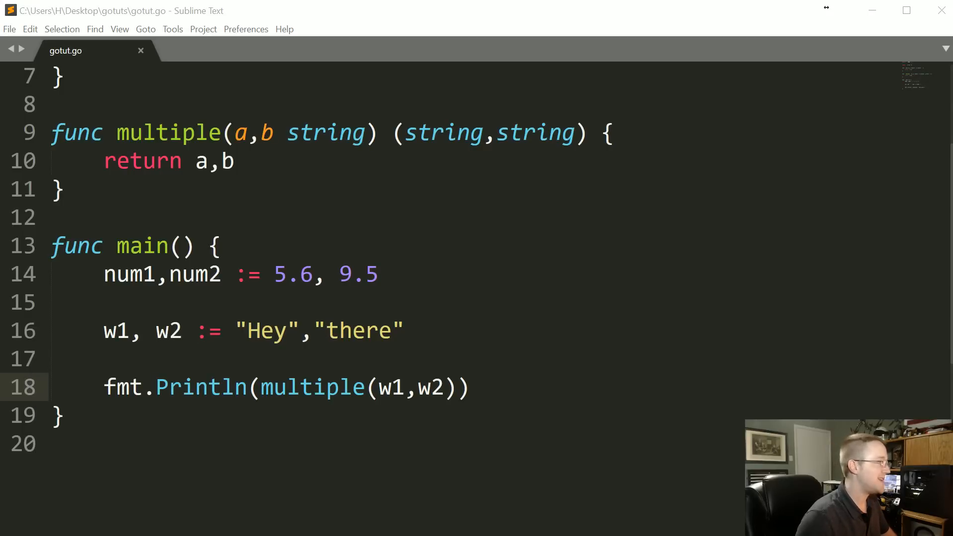
left_click(109, 274)
type("//")
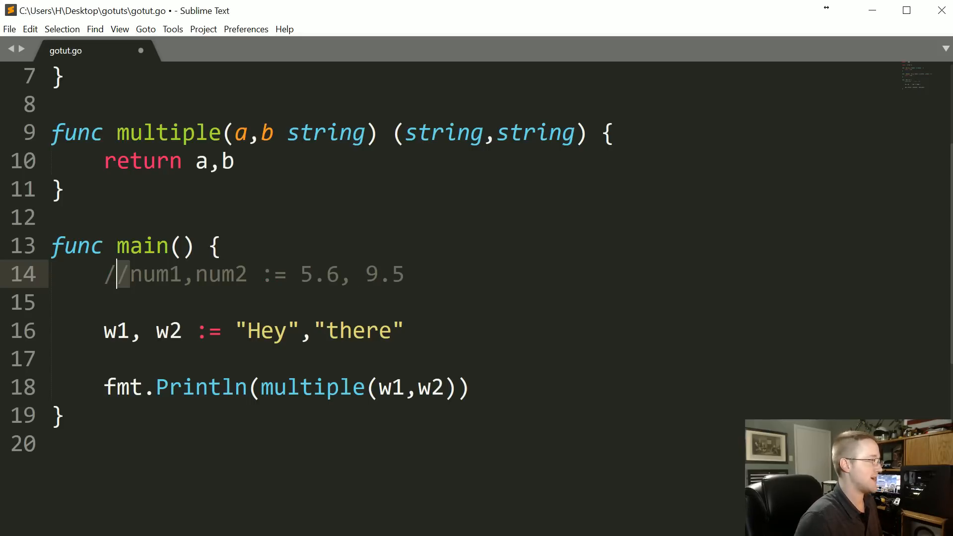
type("*")
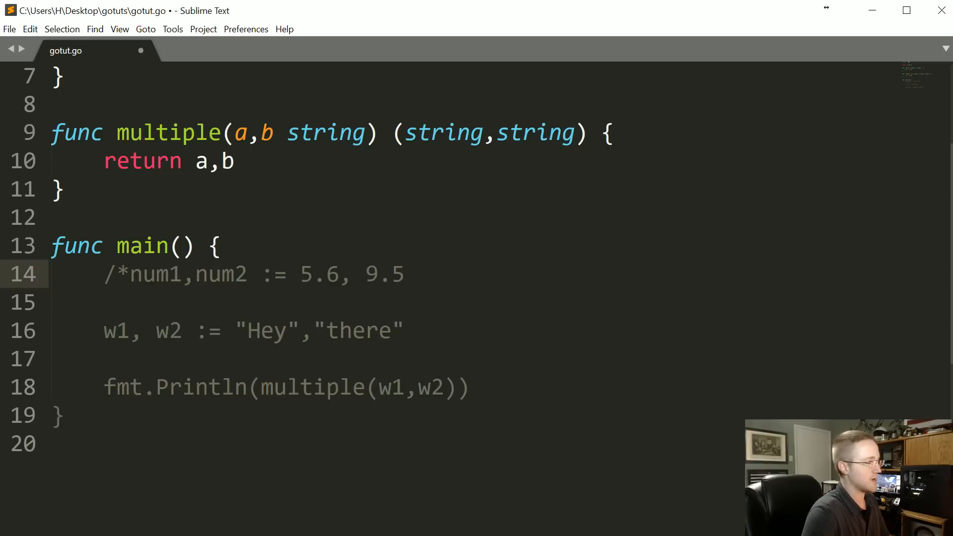
type("*/")
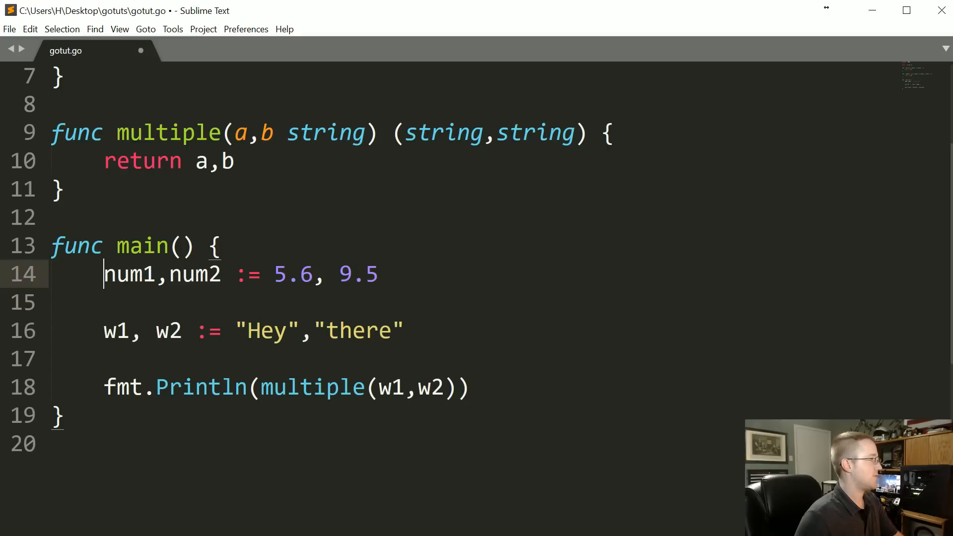
Delete main's num1,num2 declaration line and review the add function above.
key("ctrl+shift+k")
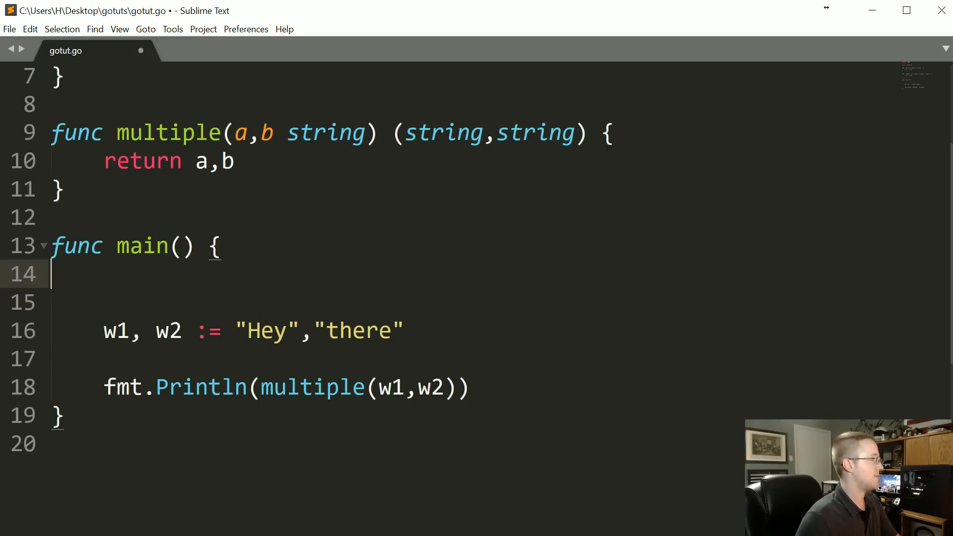
scroll("up", 3)
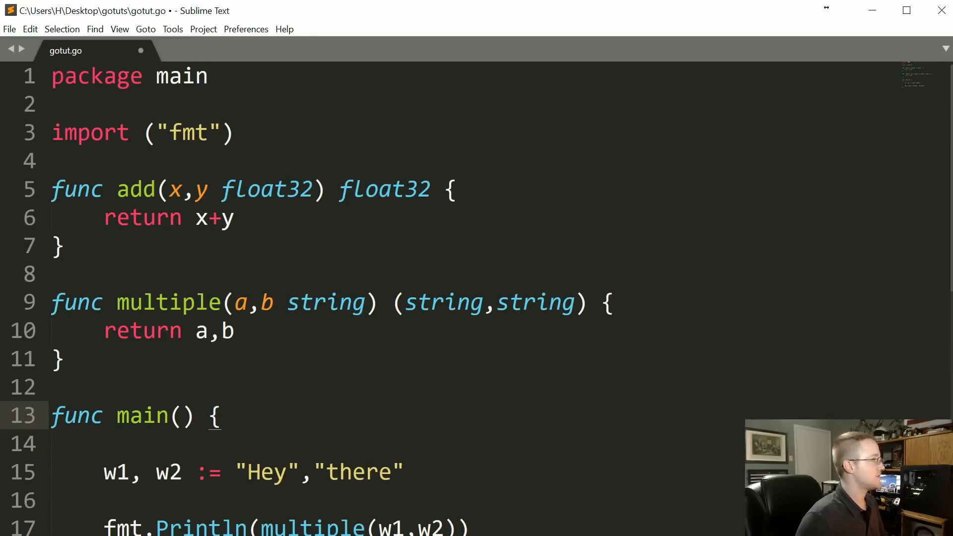
left_click(234, 217)
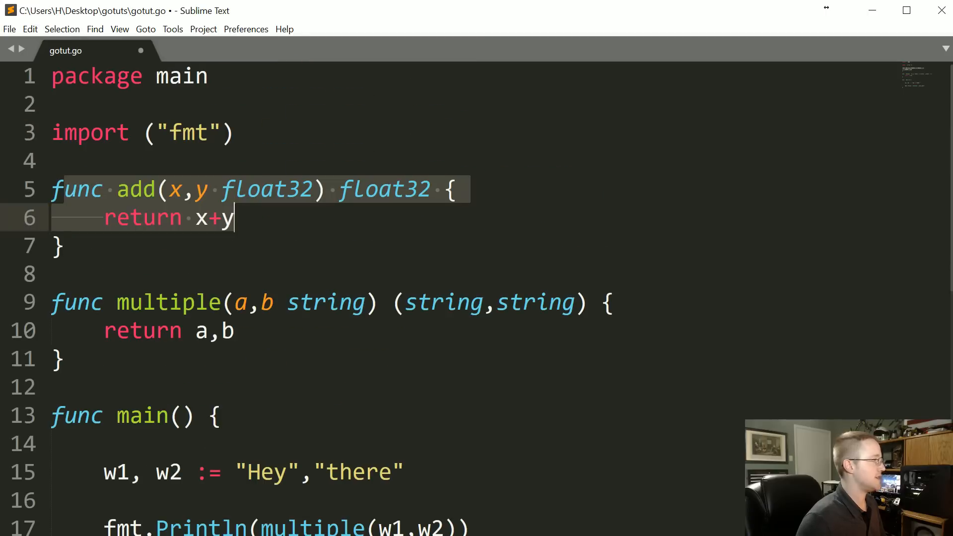
left_click(208, 132)
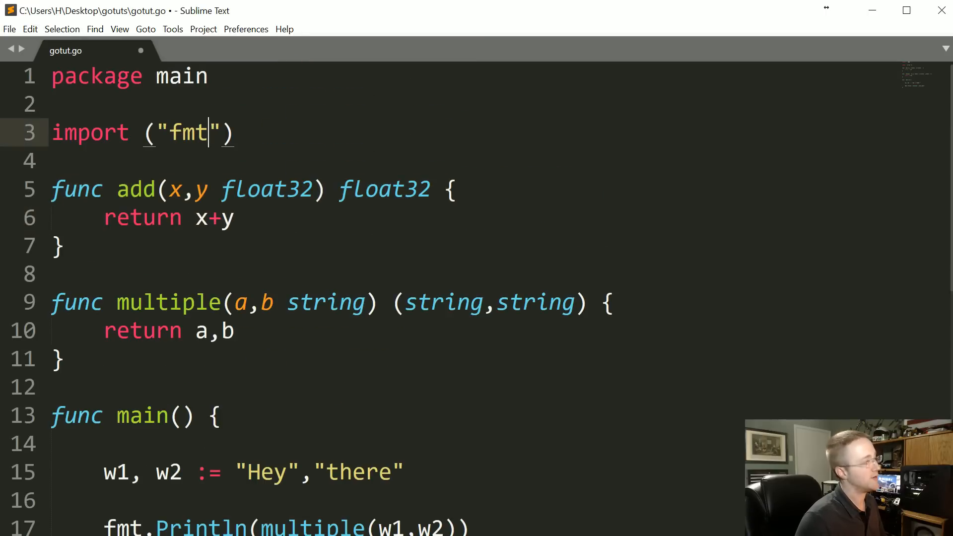
scroll("down", 3)
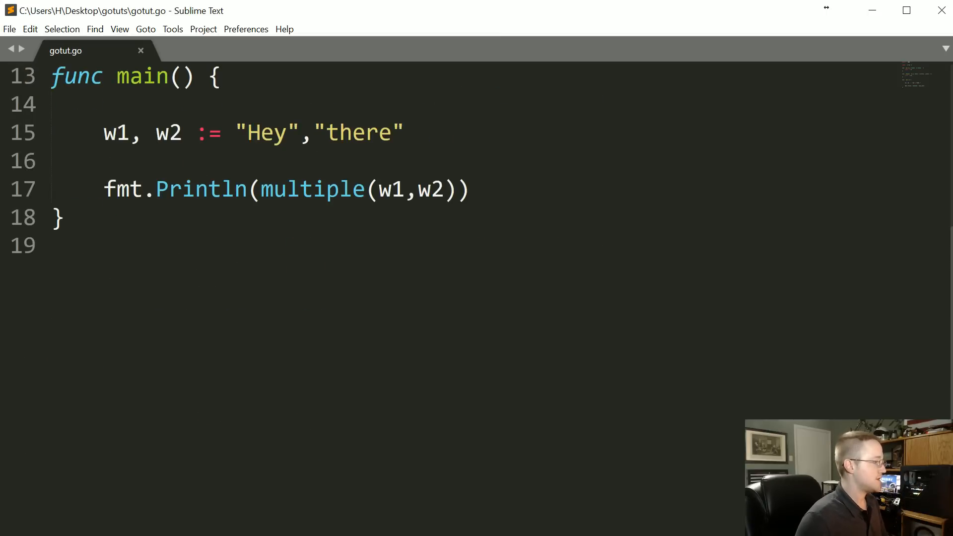
scroll("up", 3)
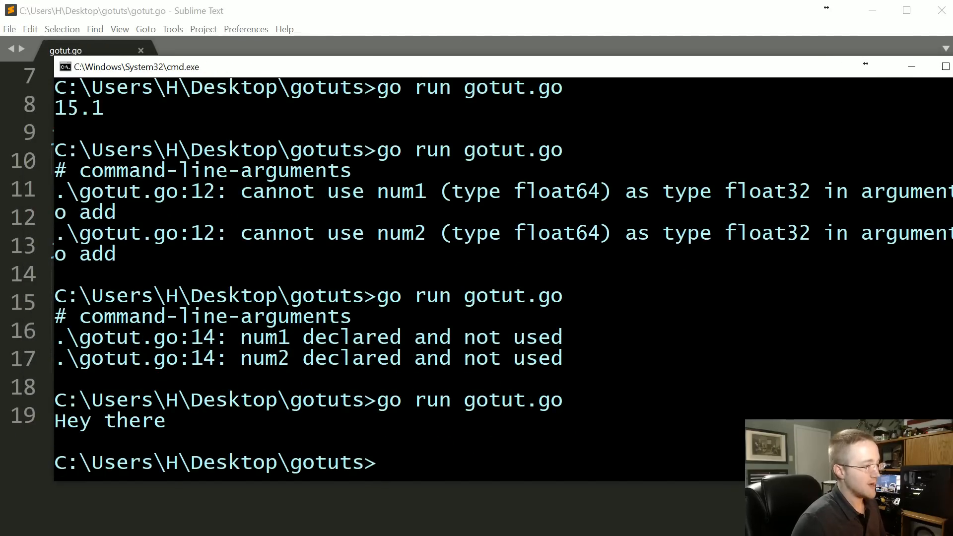
mouse_move(485, 448)
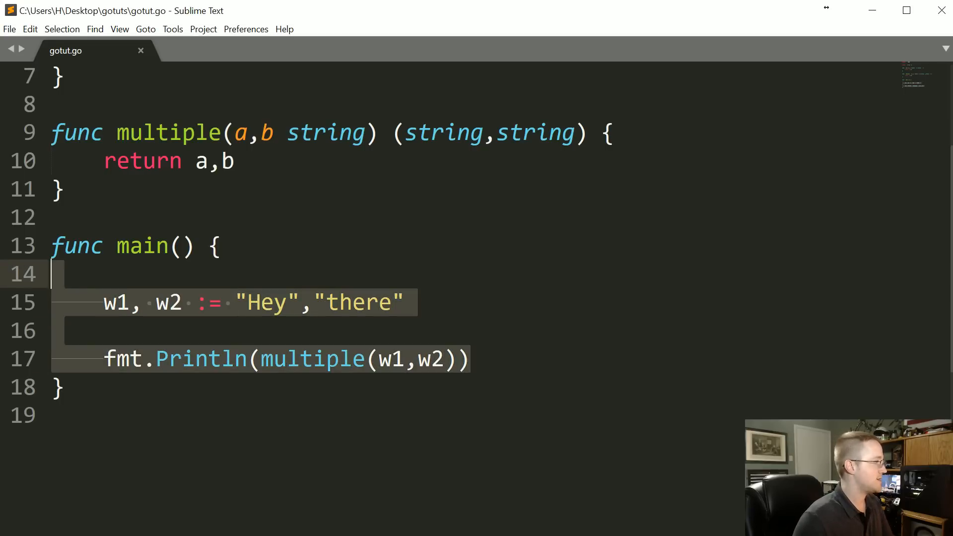
Replace main's body with var a int = 62 and var b float64 = float64(a).
key("Delete")
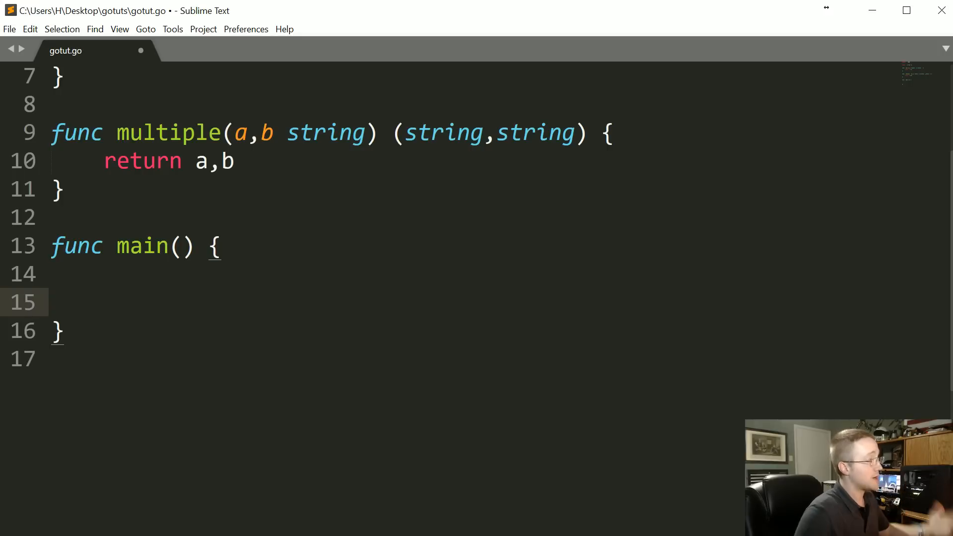
type("var a")
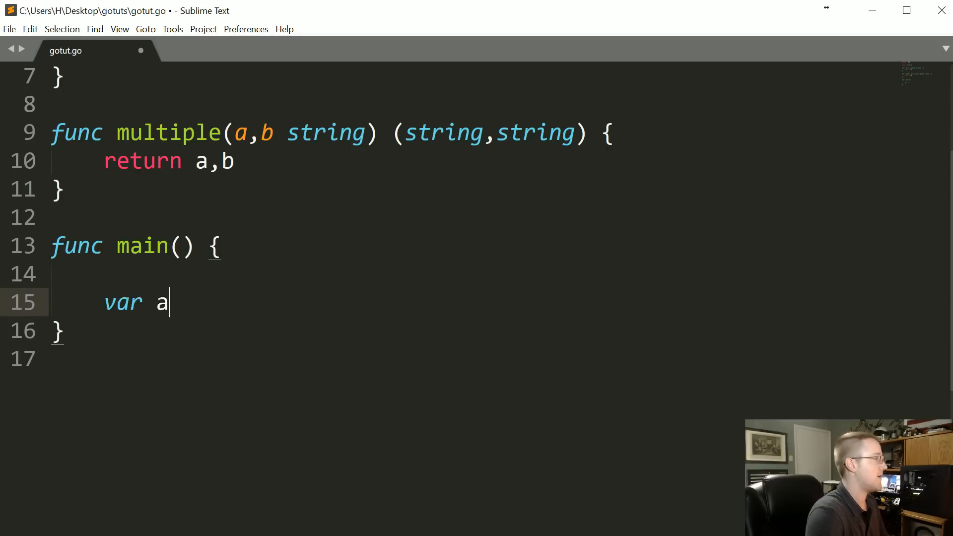
type("int = 62")
type("var")
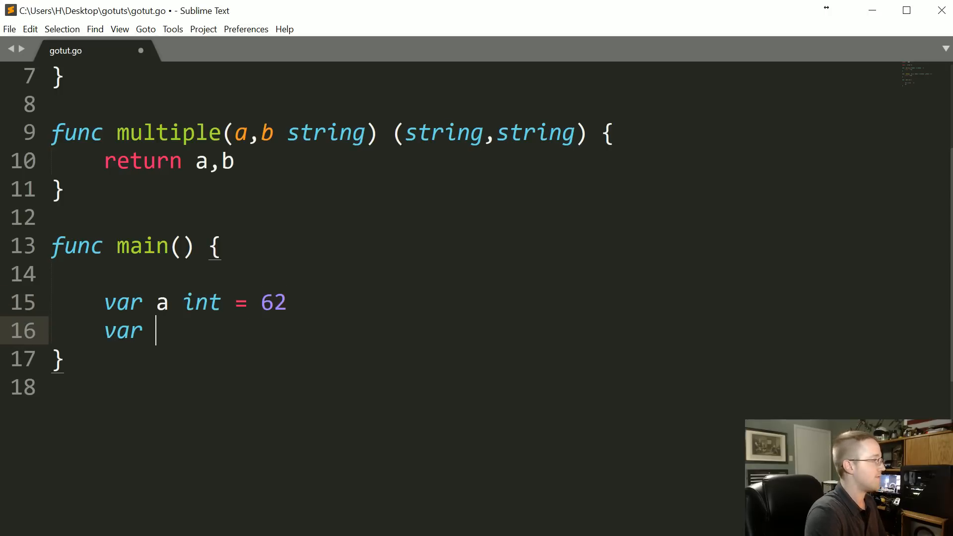
type("b float56")
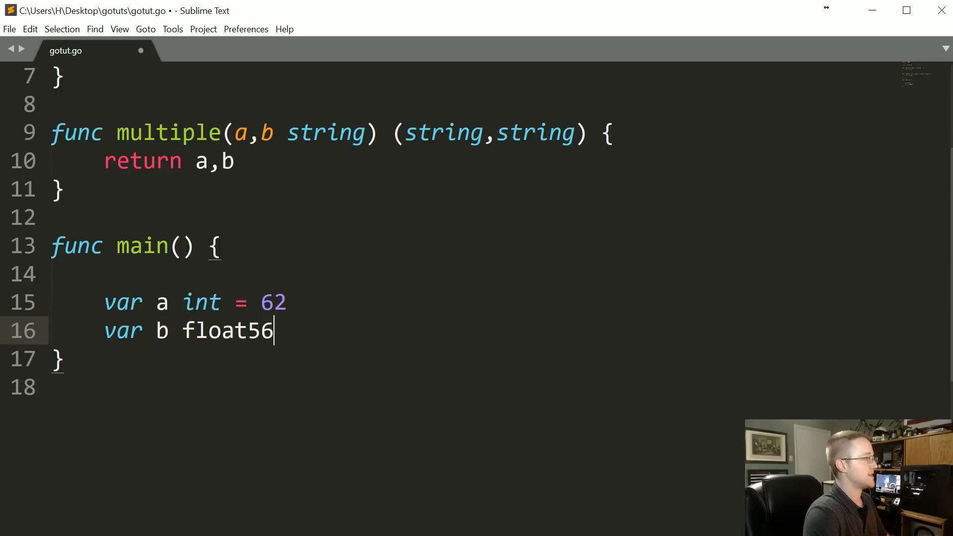
type("4 =")
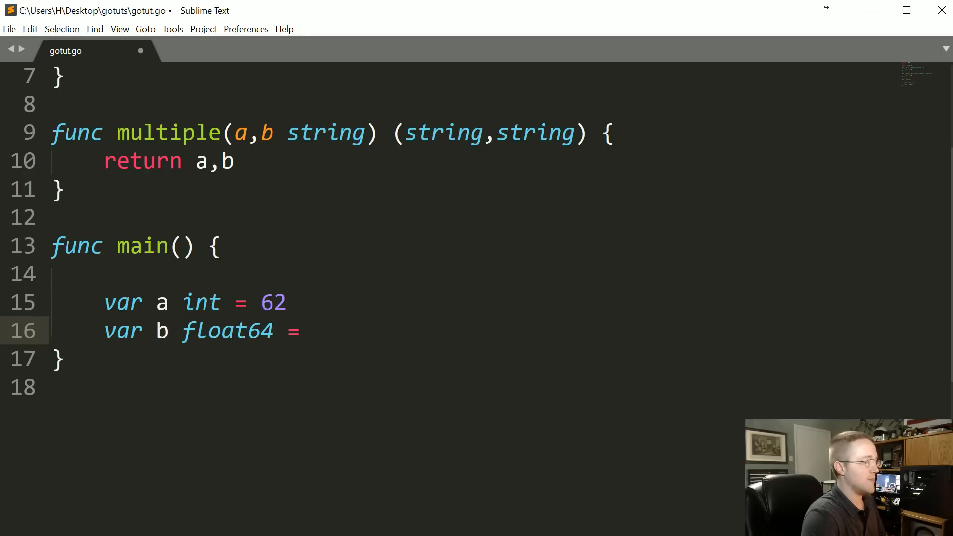
type("float64")
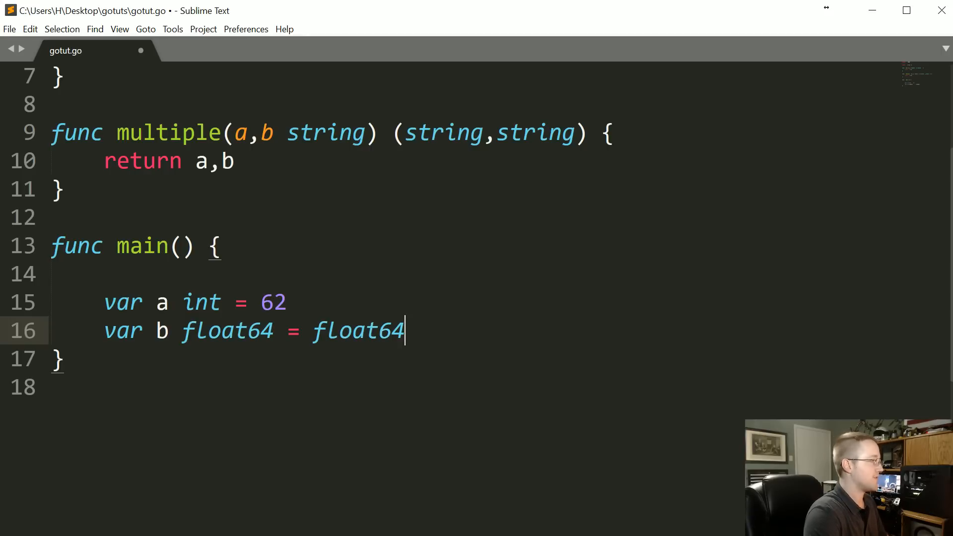
type("(a")
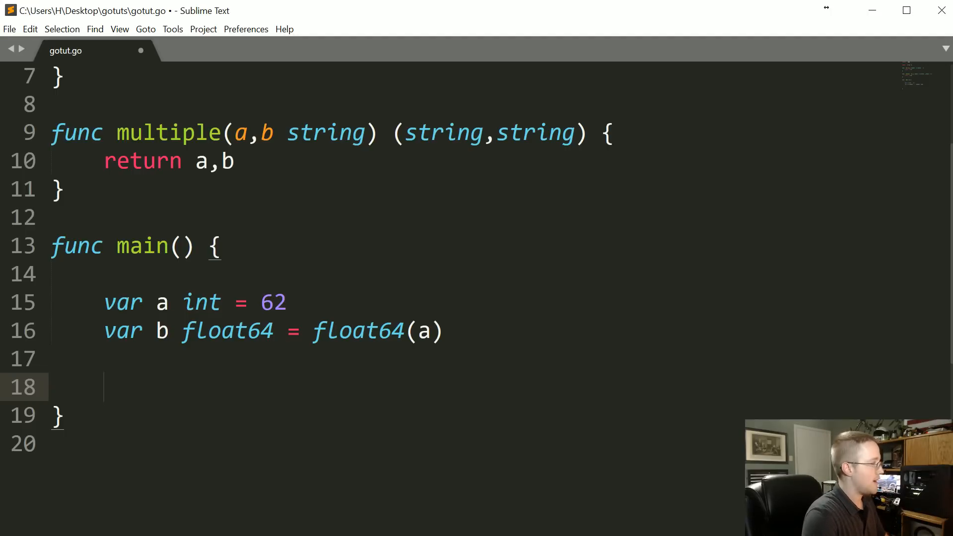
Add x := a // x will be type int to main, then highlight add's float32 types.
type("x :")
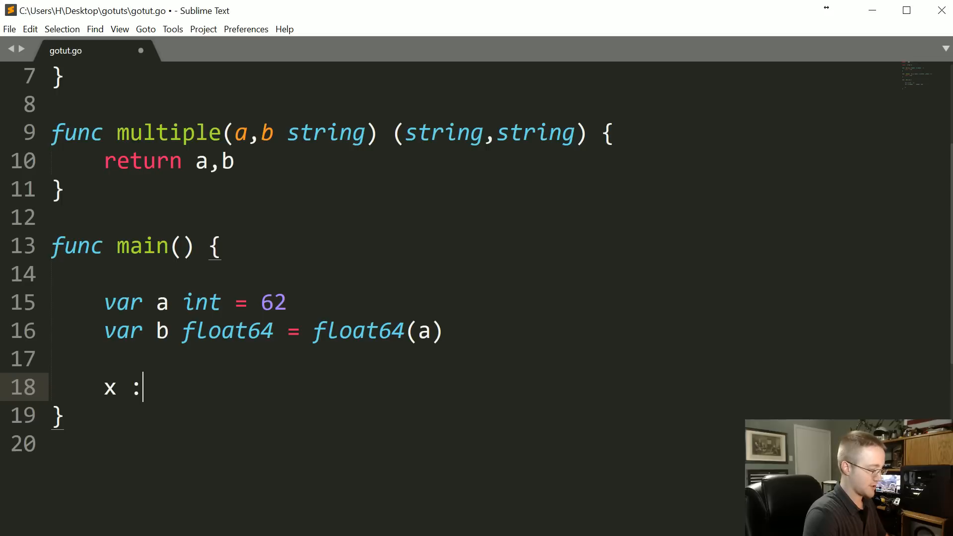
type("= a")
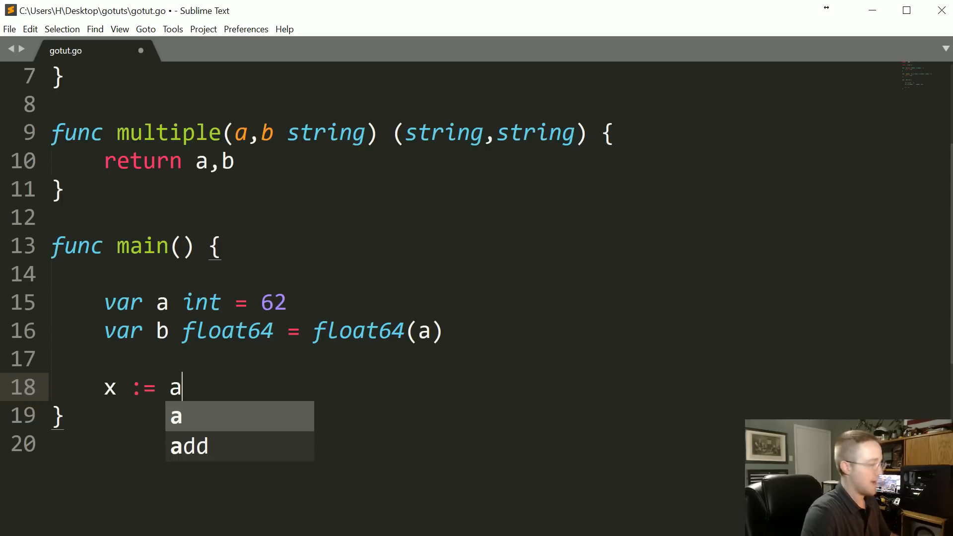
type("// x will")
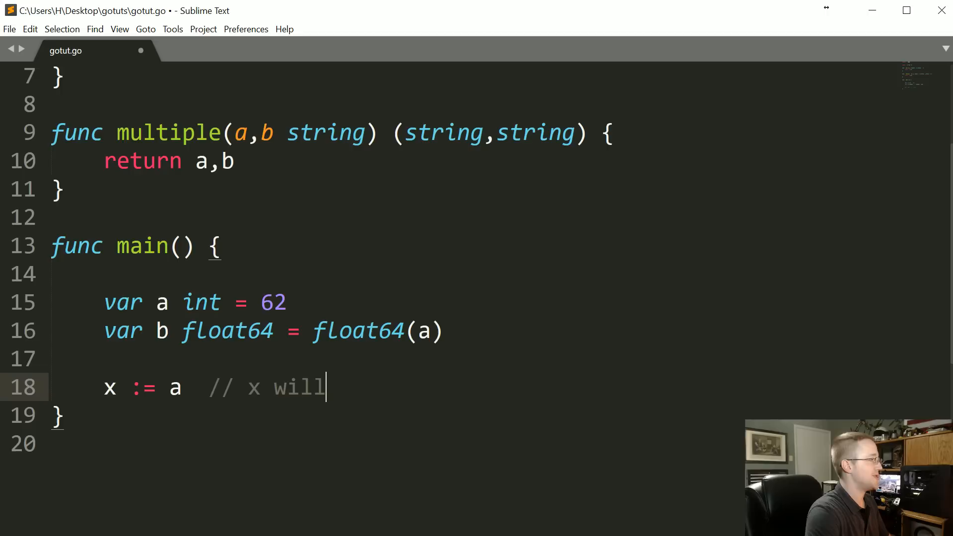
type("be type int")
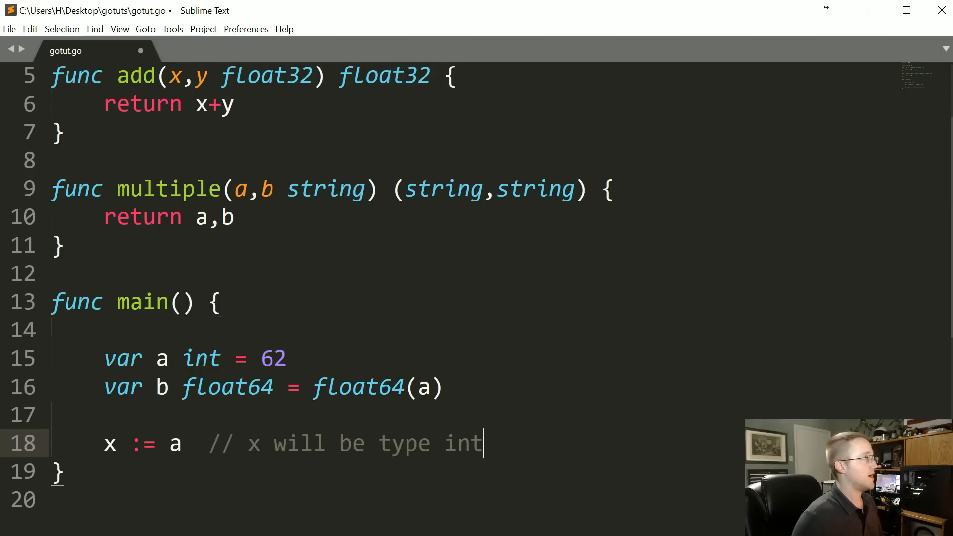
scroll("down", 3)
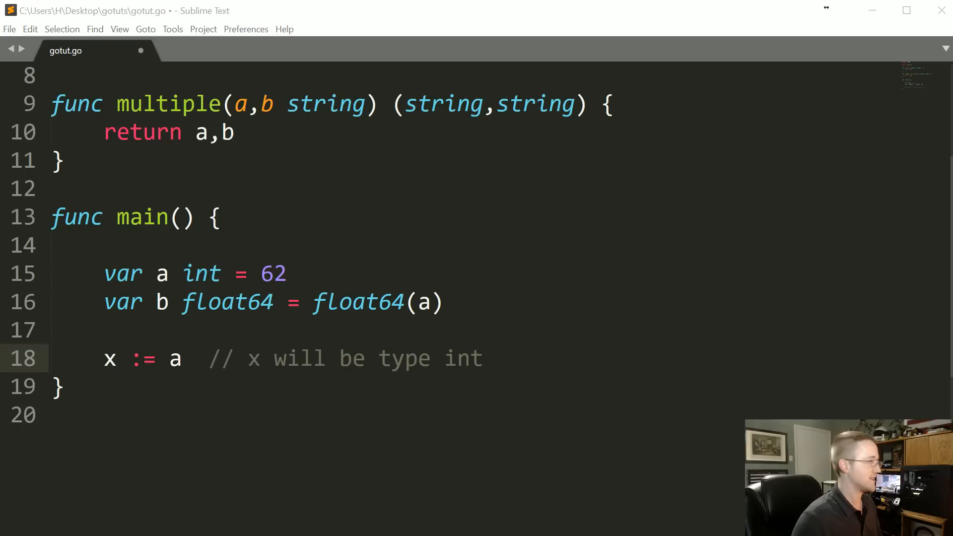
scroll("up", 3)
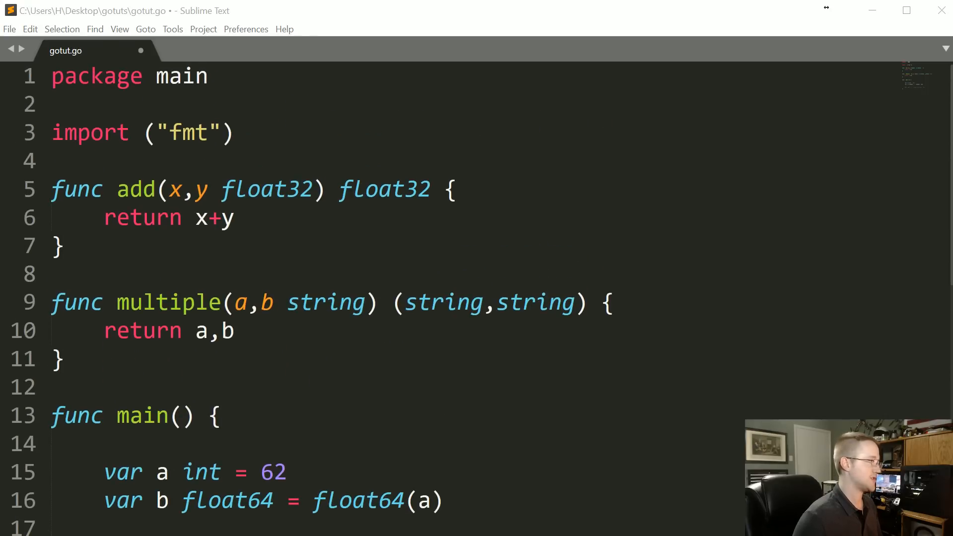
left_click(352, 189)
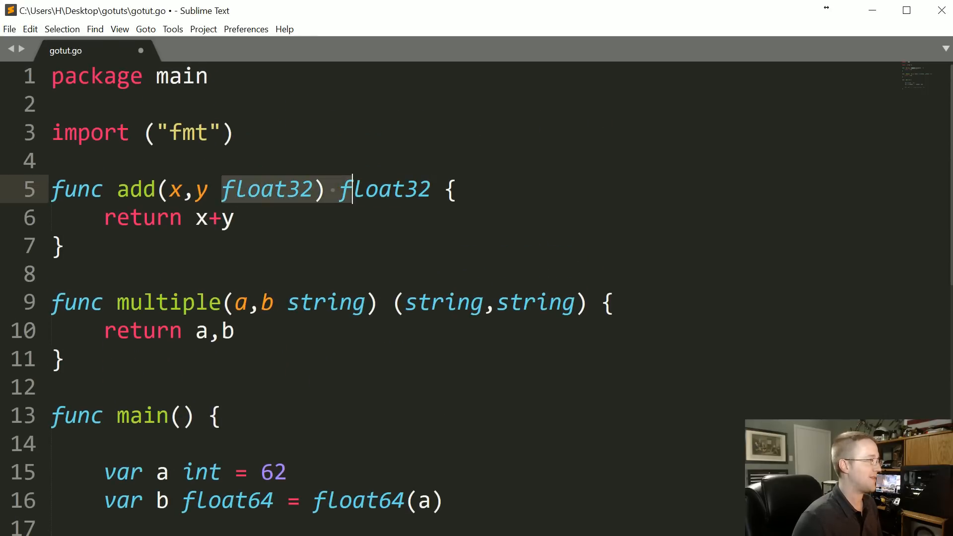